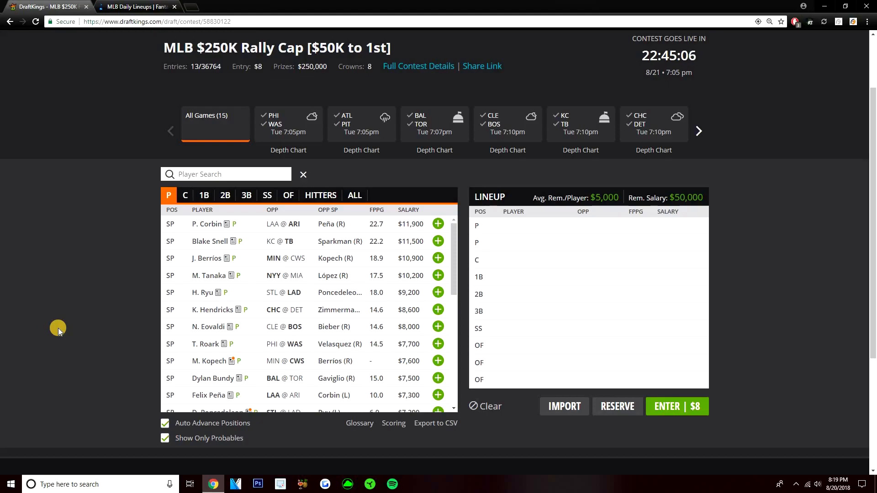
- Scroll the FantasyLabs MLB lineups page down to the Padres @ Rockies matchup
click(137, 7)
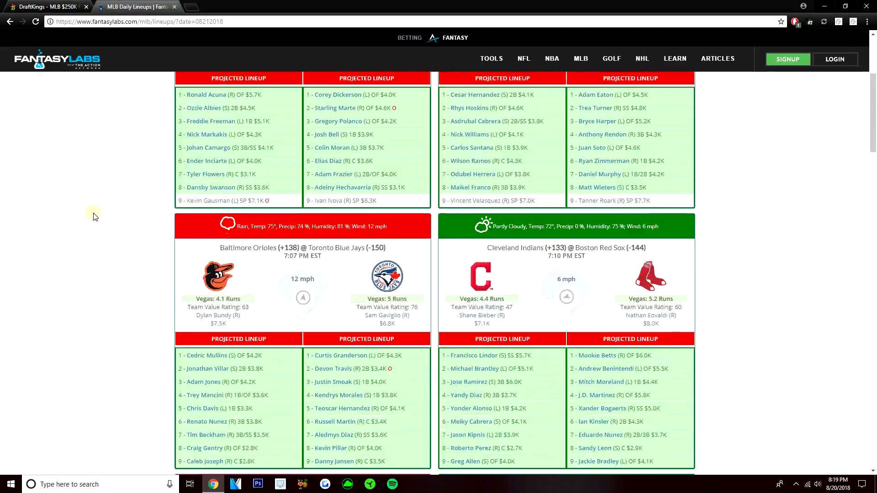
scroll(down, 3)
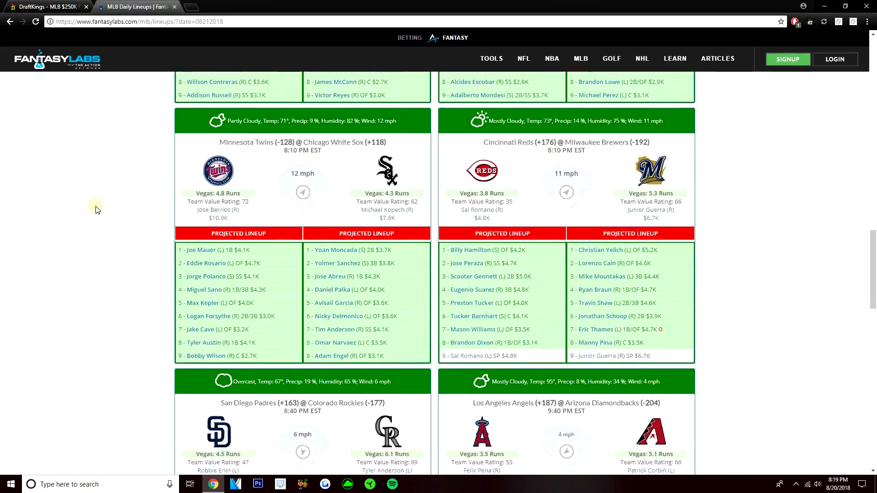
scroll(down, 3)
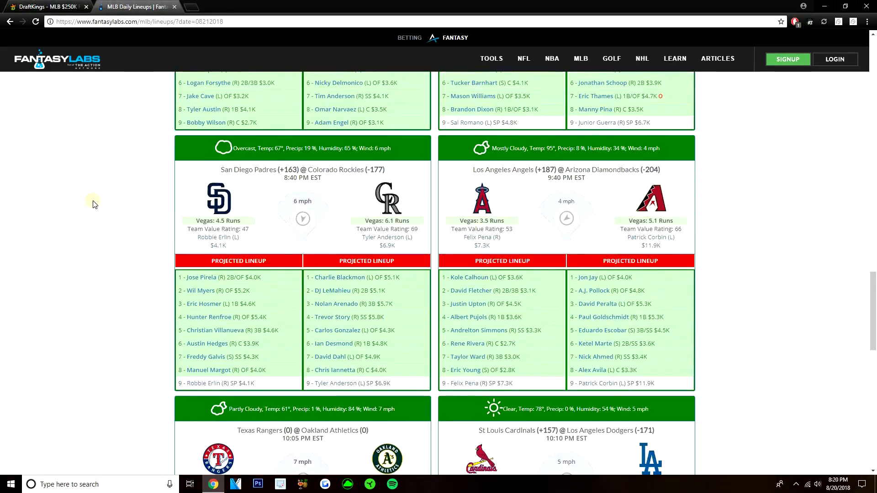
mouse_move(90, 203)
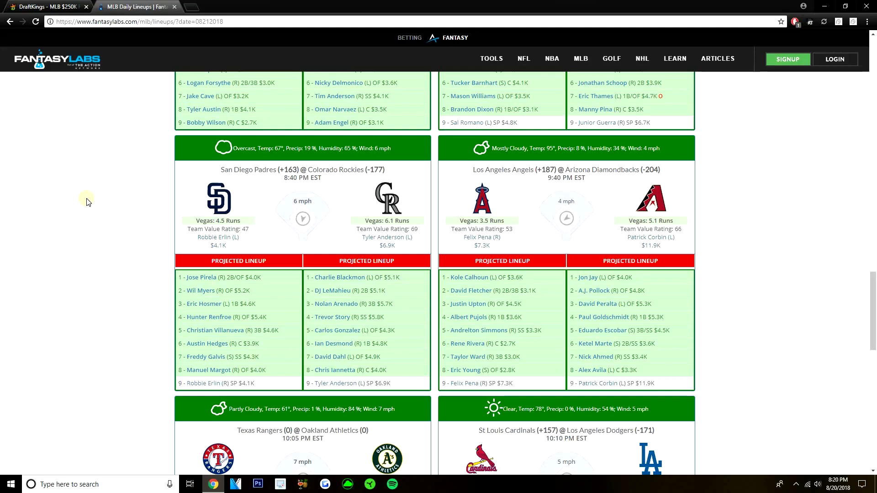
mouse_move(170, 18)
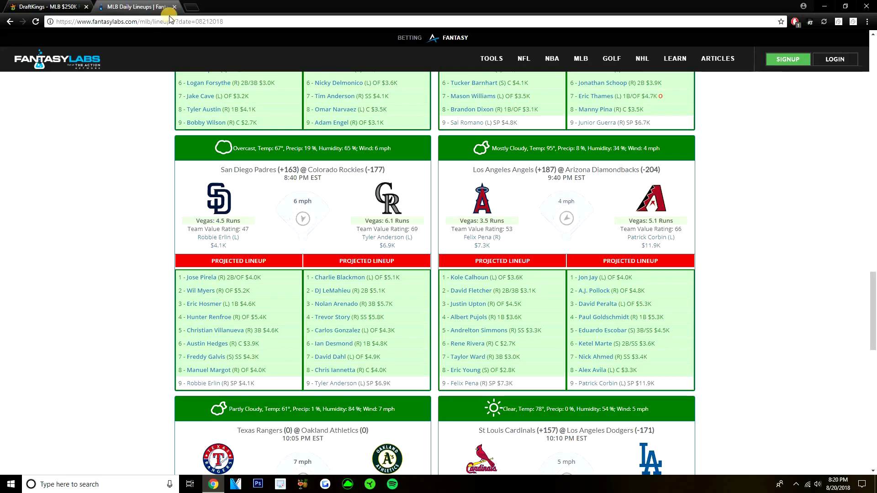
- Switch back to the DraftKings MLB $250K Rally Cap draft page
click(44, 6)
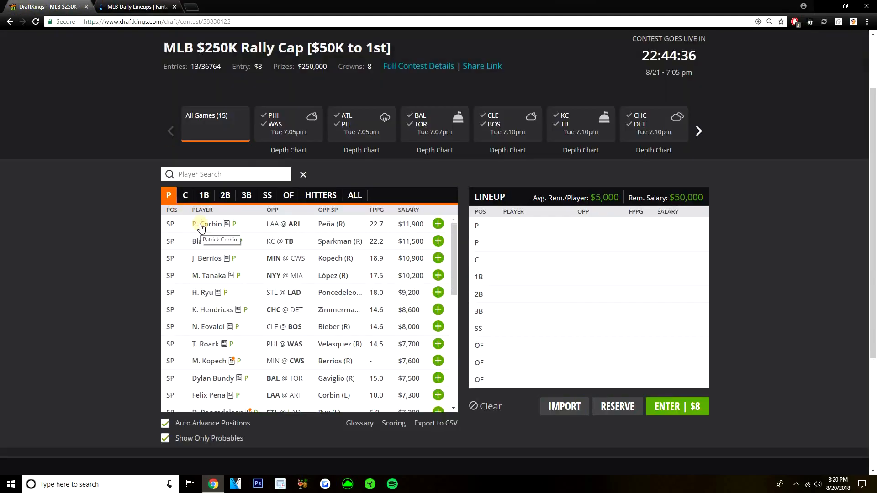
mouse_move(90, 231)
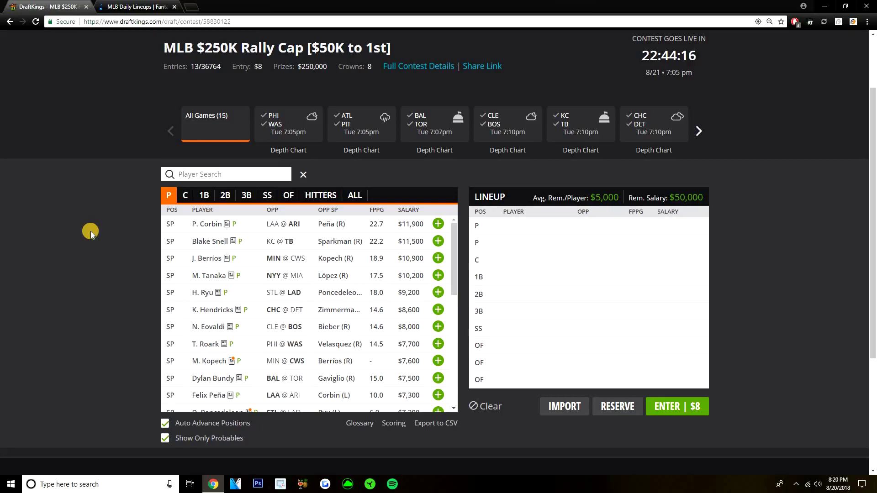
mouse_move(210, 242)
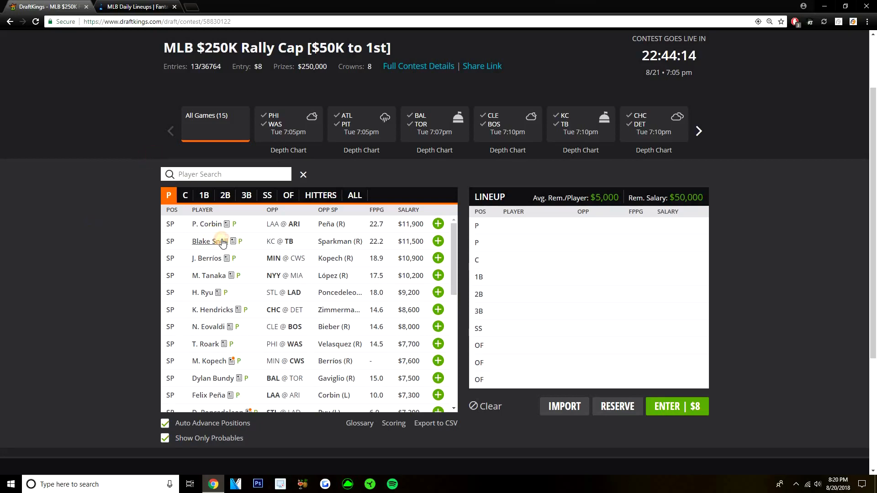
click(205, 241)
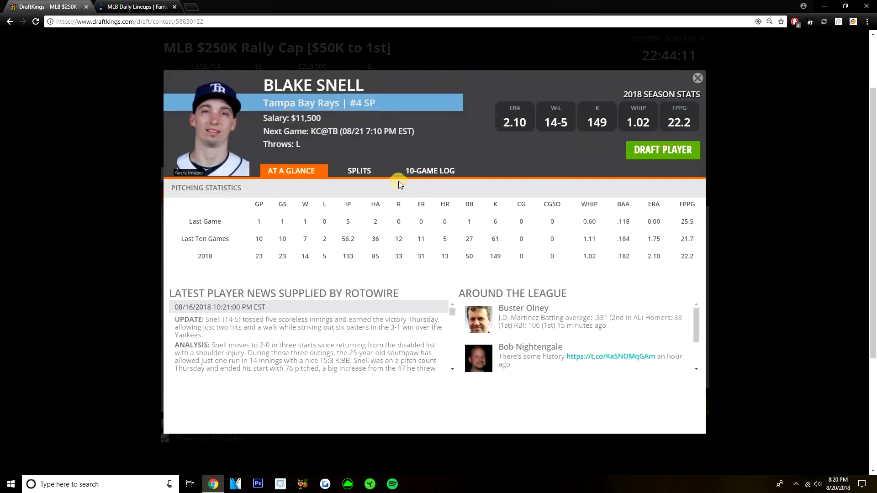
click(430, 170)
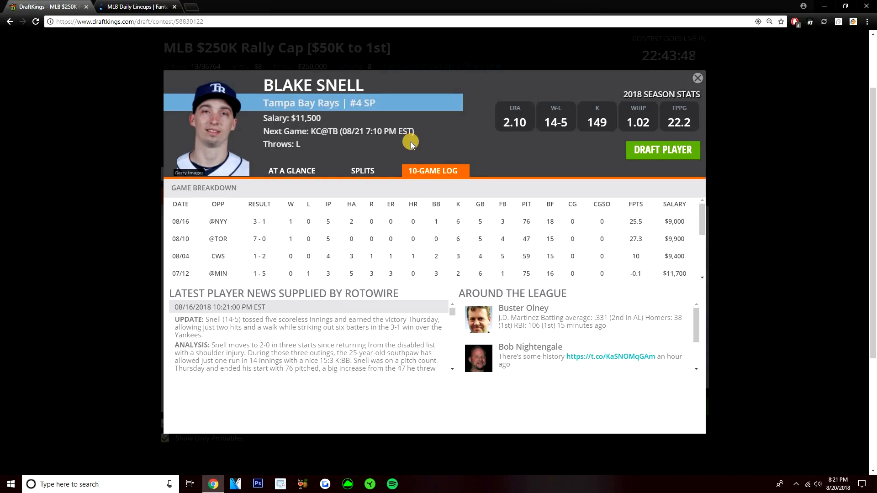
mouse_move(697, 78)
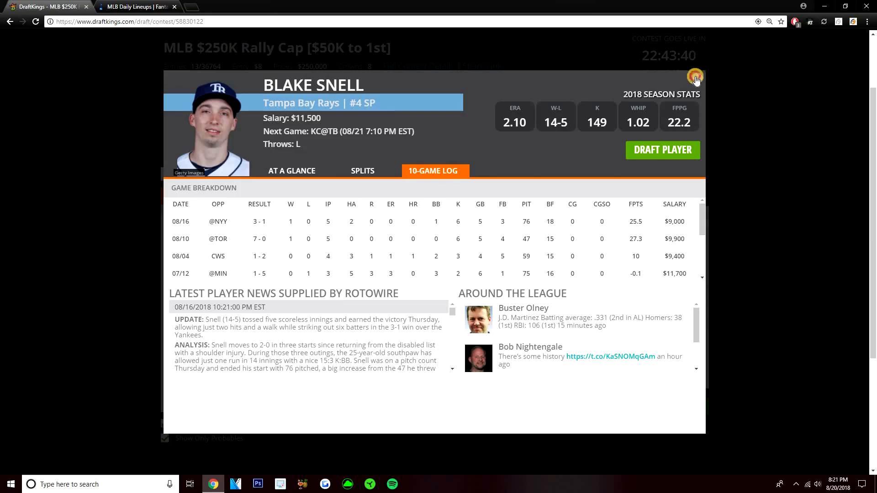
click(695, 77)
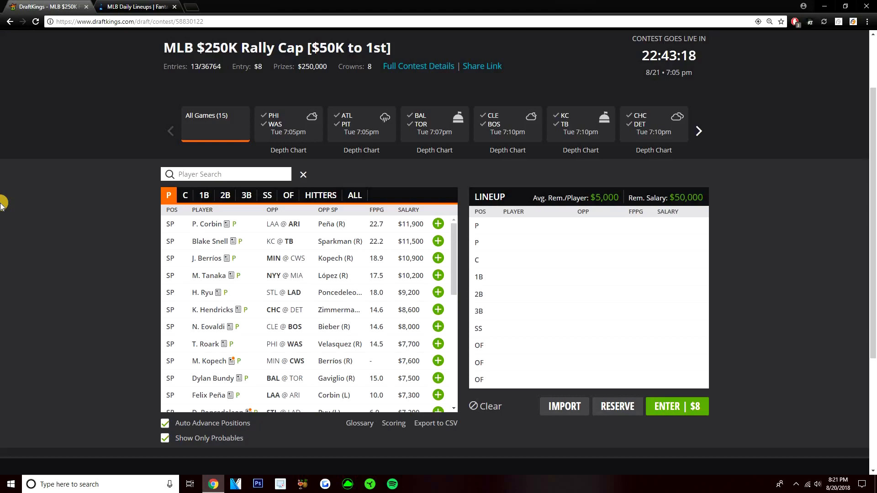
mouse_move(193, 259)
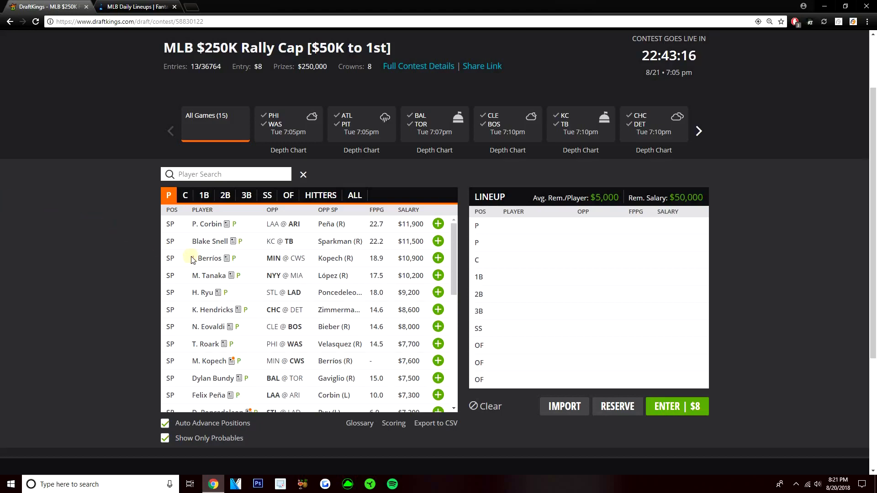
click(209, 258)
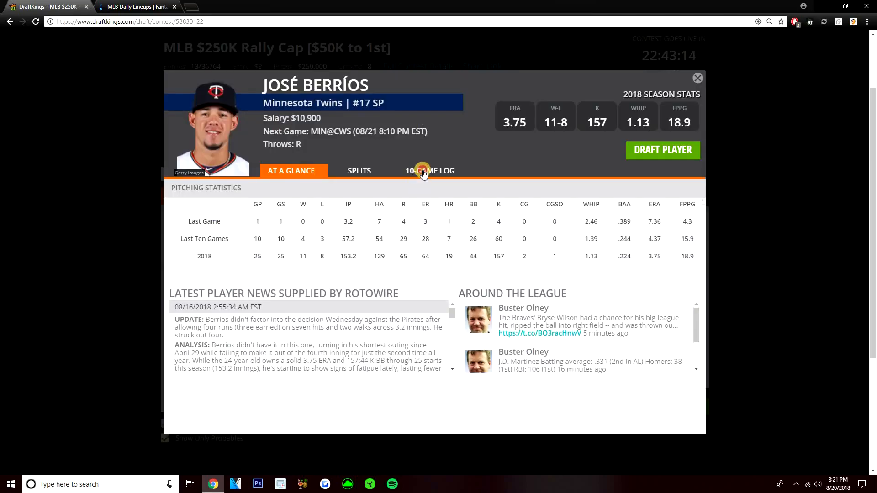
click(362, 171)
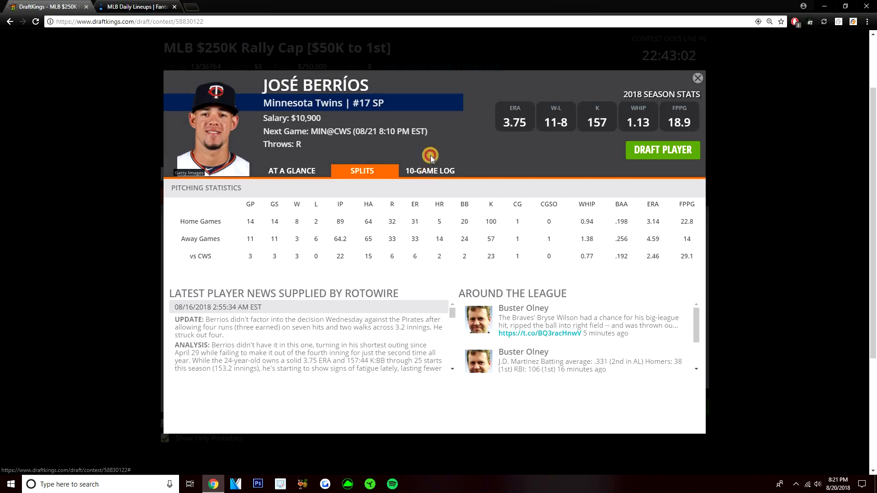
click(433, 171)
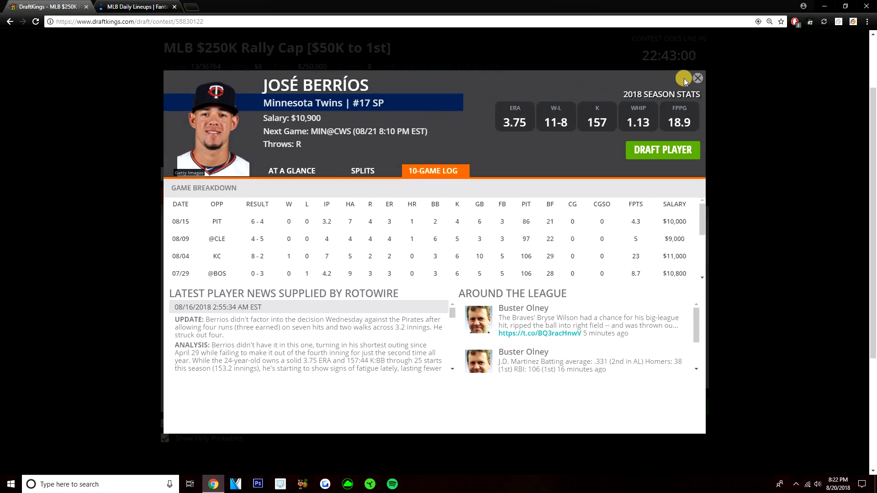
click(698, 78)
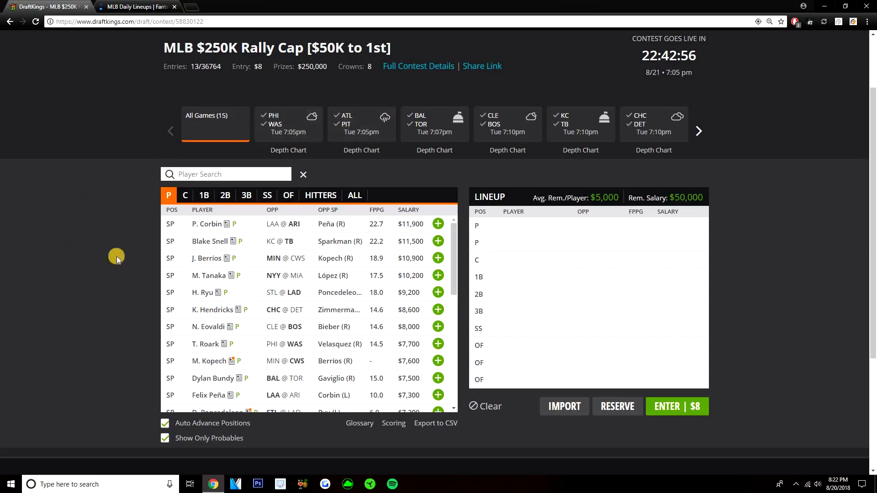
mouse_move(438, 275)
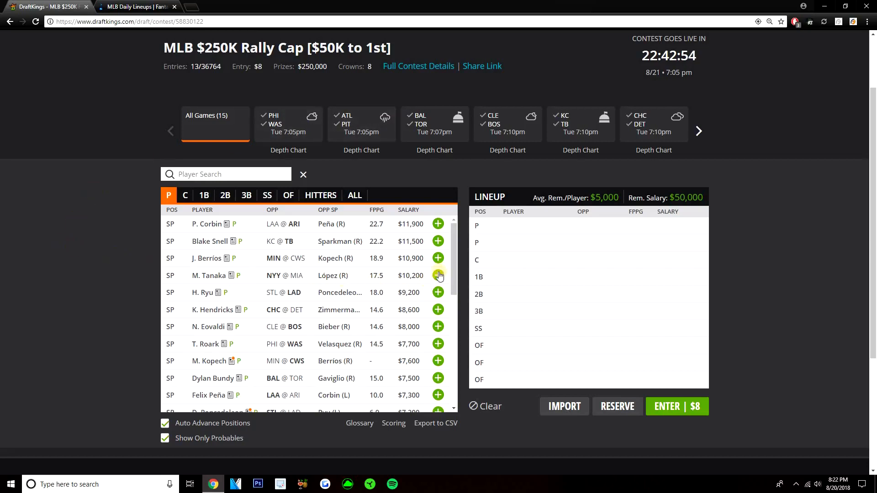
- Draft M. Tanaka as the first pitcher, then scroll the FantasyLabs lineups for his matchup
click(437, 275)
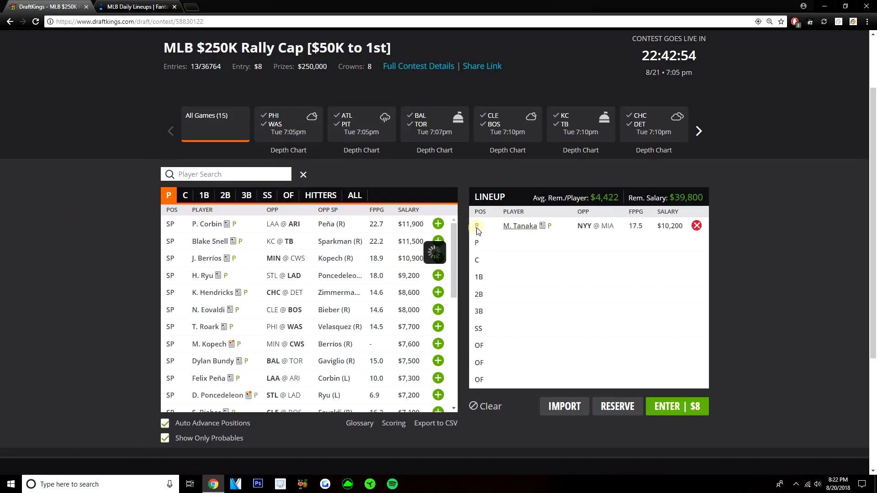
click(137, 6)
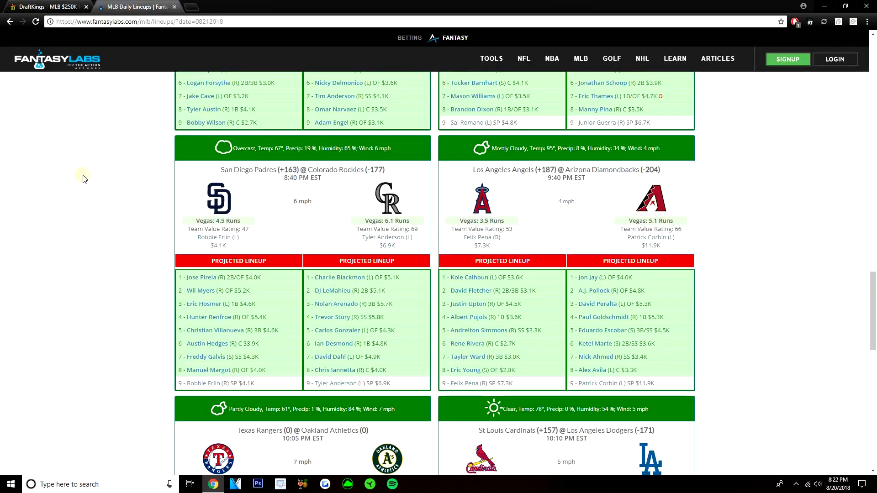
scroll(up, 3)
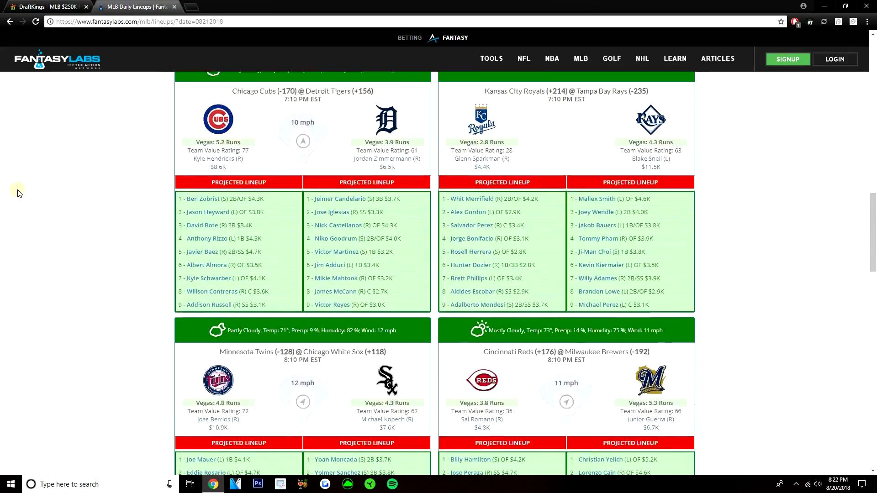
scroll(up, 3)
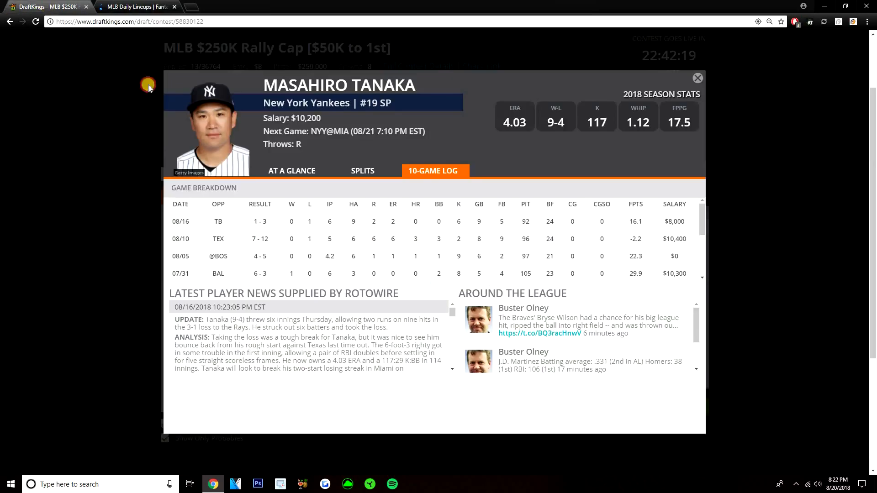
mouse_move(300, 95)
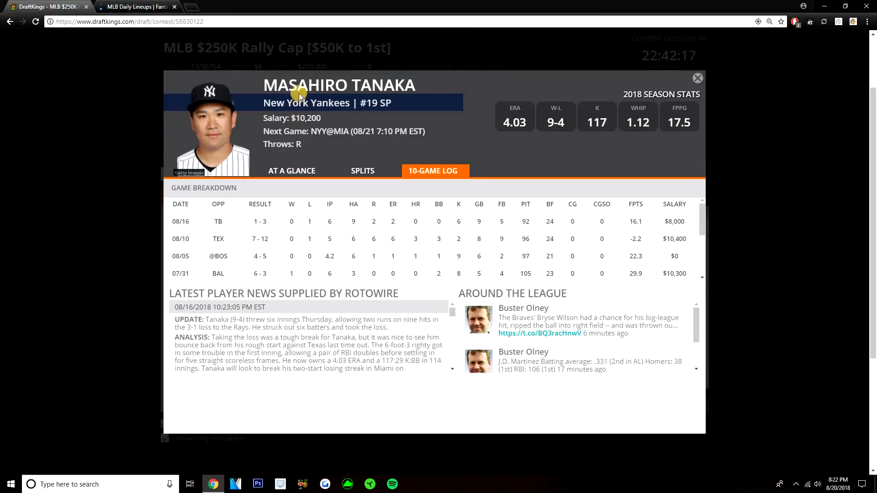
mouse_move(340, 106)
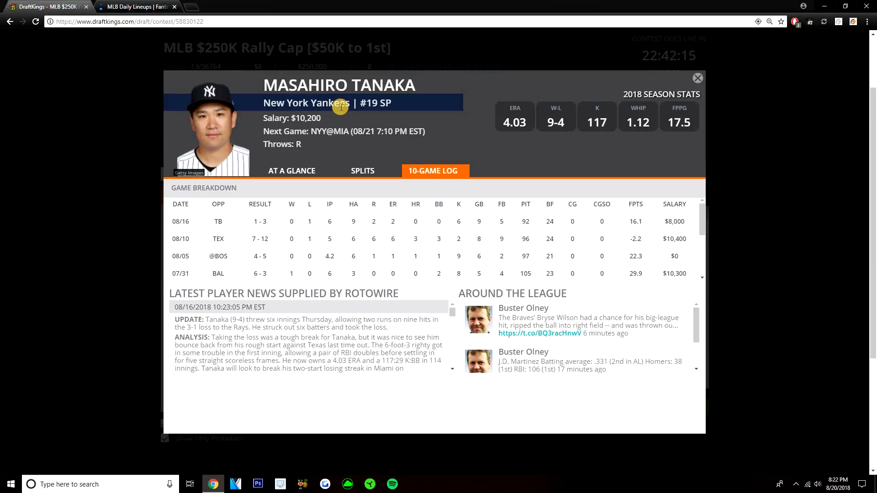
- Check the Yankees matchup on FantasyLabs, then close Tanaka's player card on DraftKings
click(137, 7)
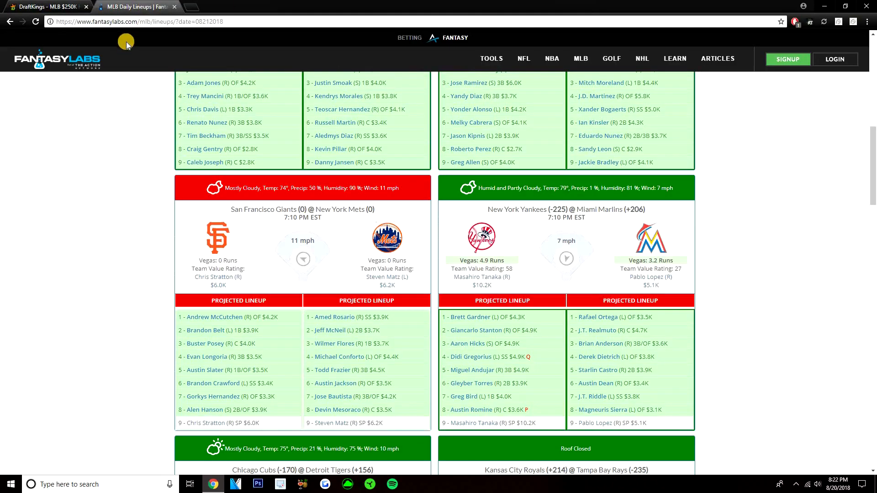
mouse_move(53, 7)
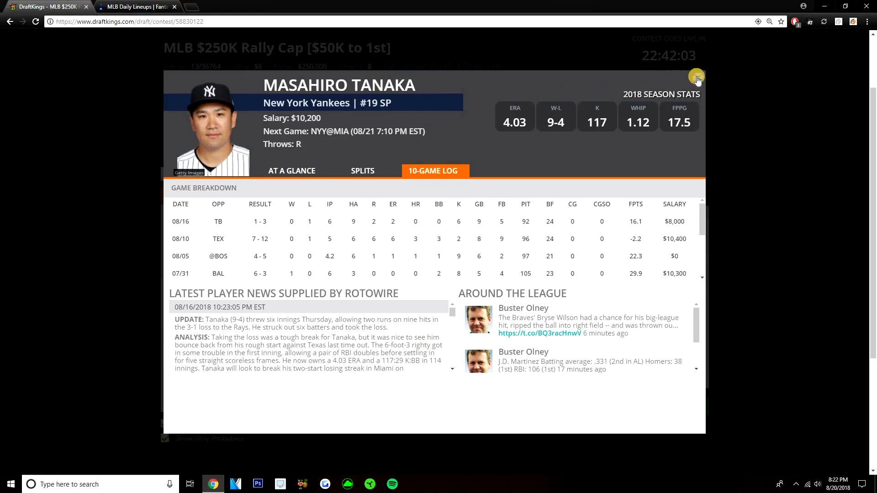
click(696, 76)
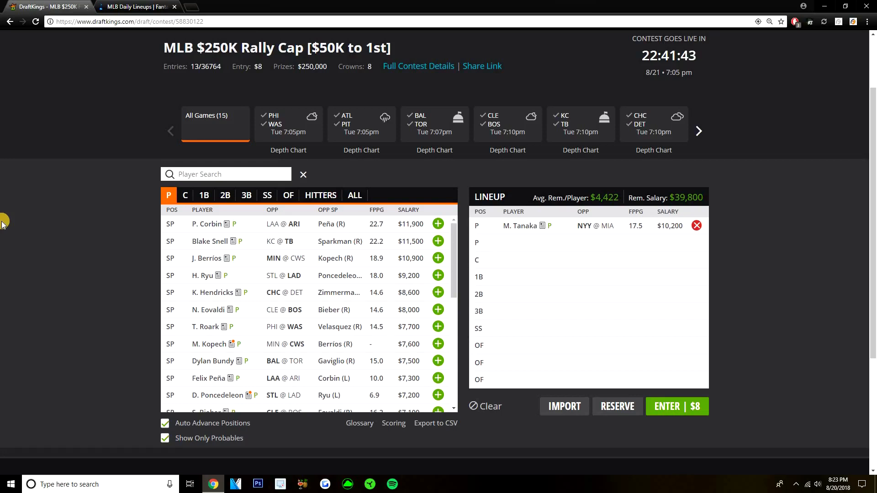
mouse_move(176, 208)
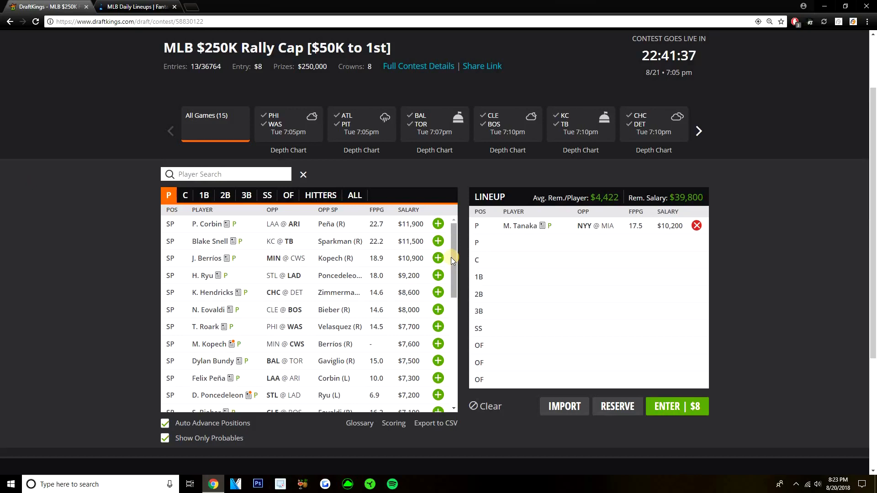
- Scroll the pitcher list and draft S. Gaviglio as the second pitcher
scroll(down, 3)
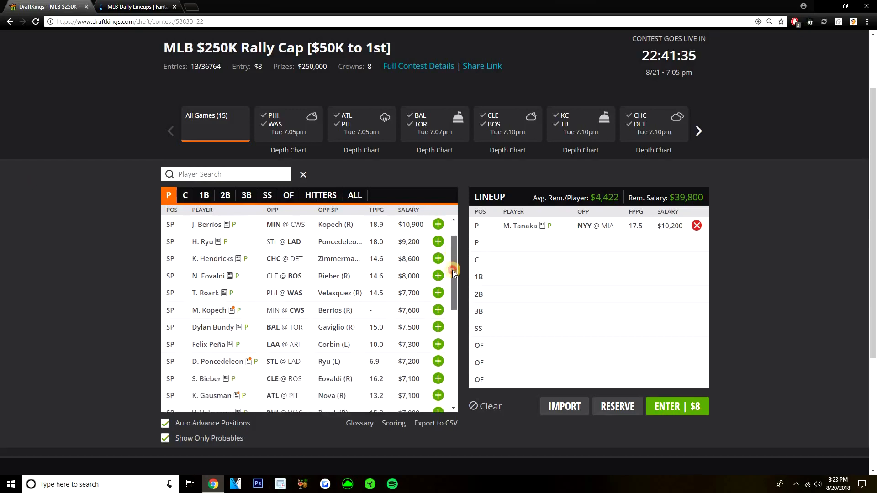
scroll(down, 3)
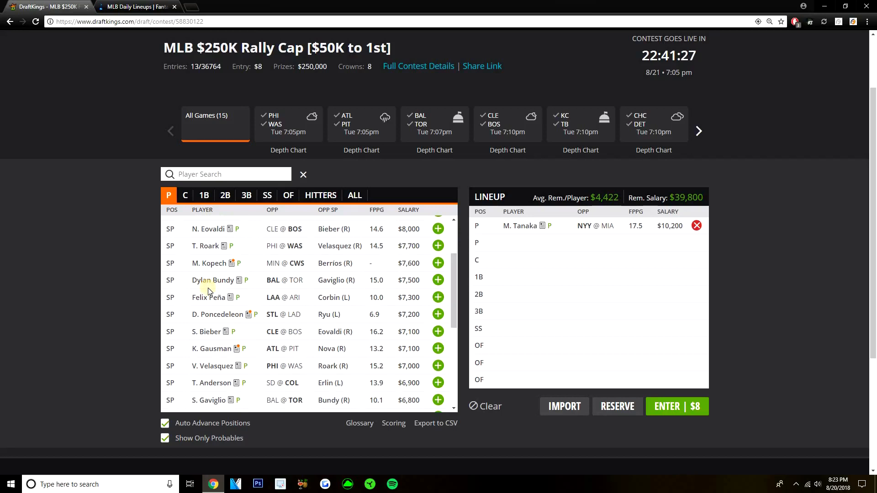
mouse_move(285, 310)
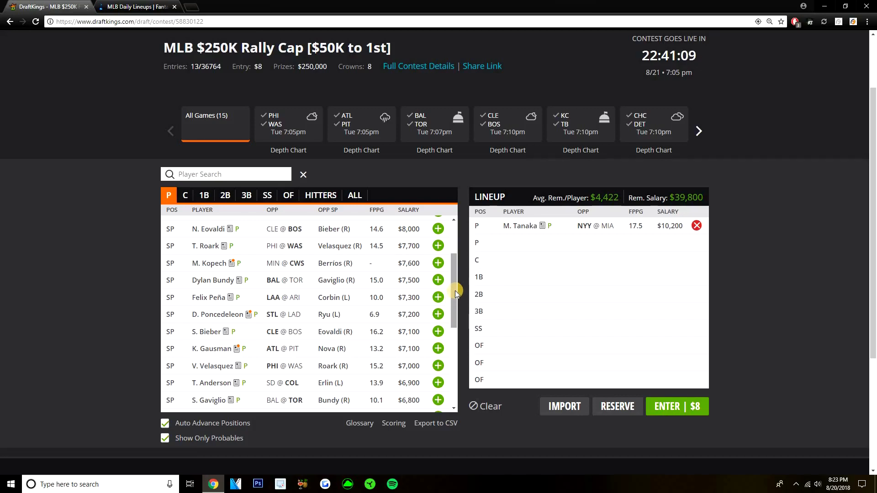
scroll(down, 3)
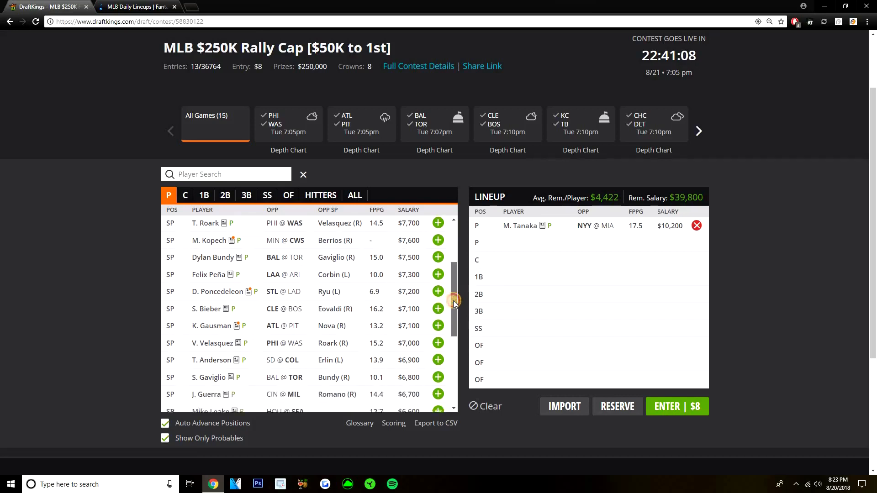
scroll(down, 3)
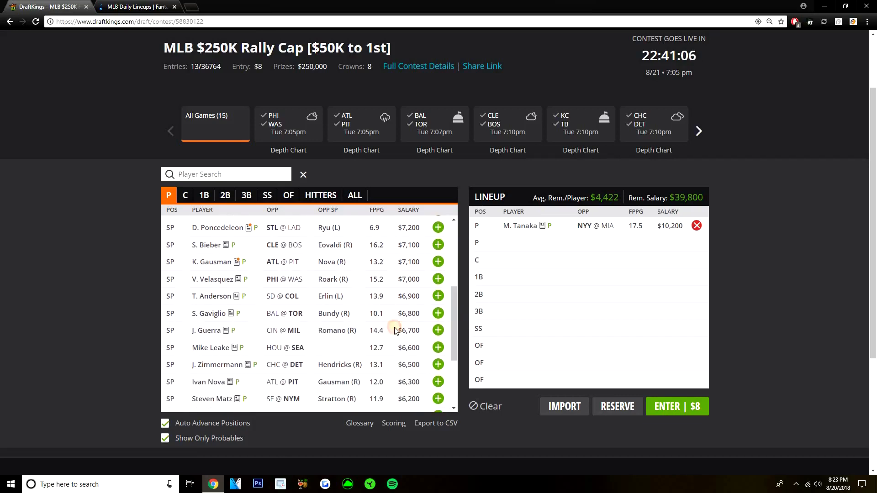
mouse_move(371, 313)
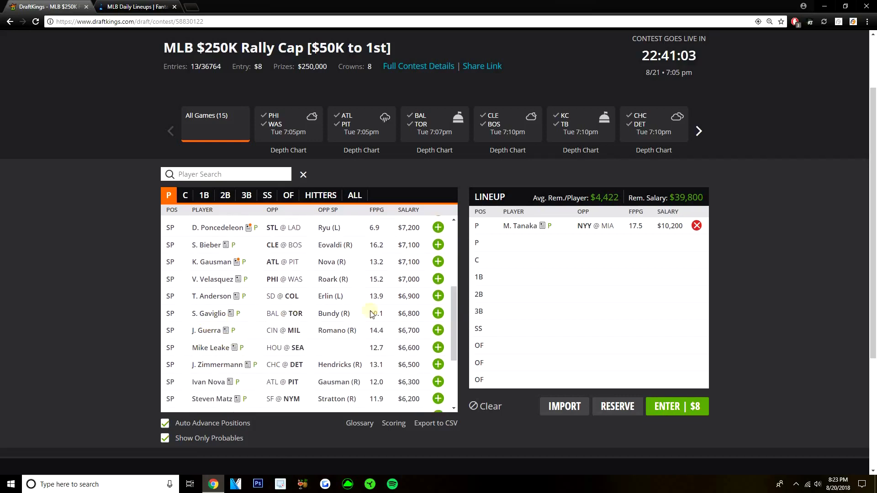
click(438, 313)
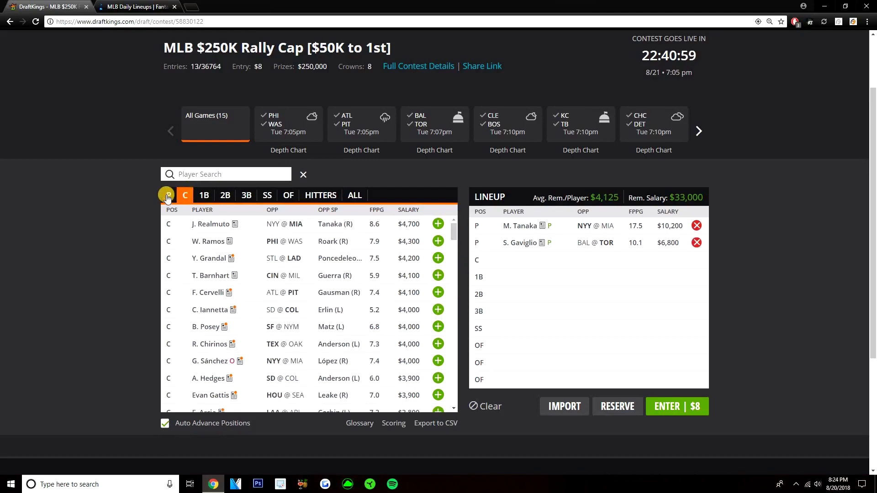
- View Sam Gaviglio's player card splits, then switch to the FantasyLabs lineups
click(168, 195)
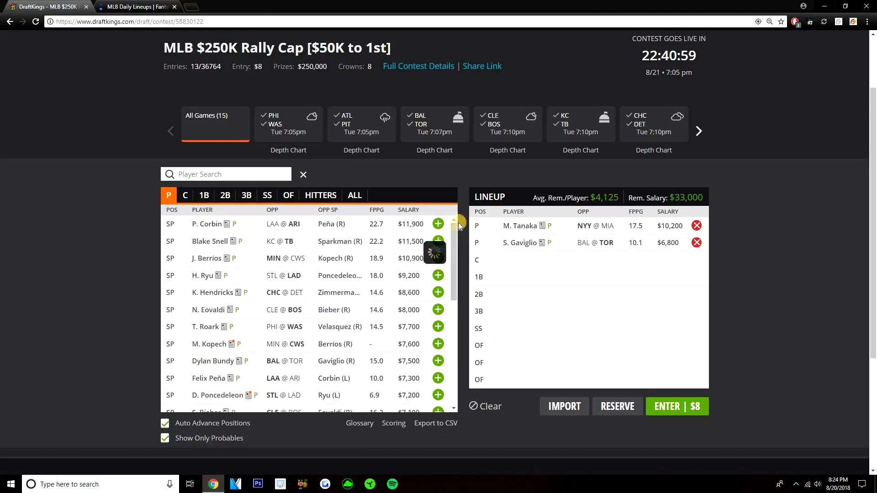
click(519, 242)
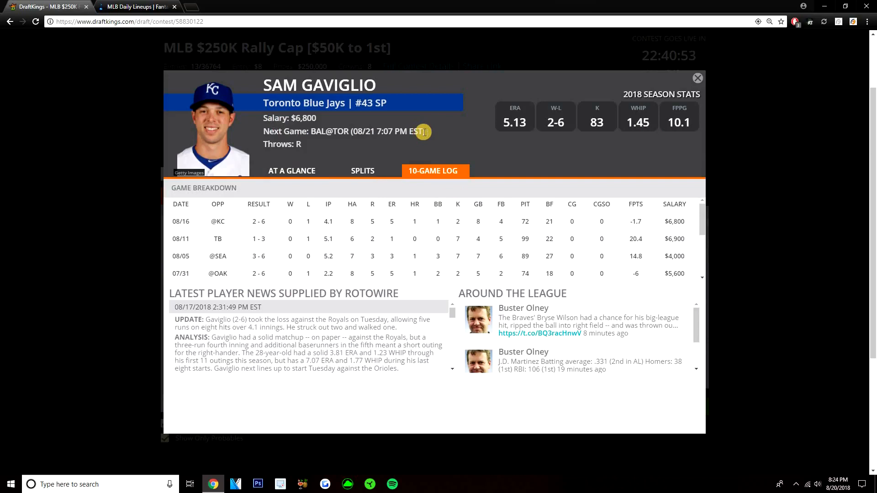
mouse_move(332, 118)
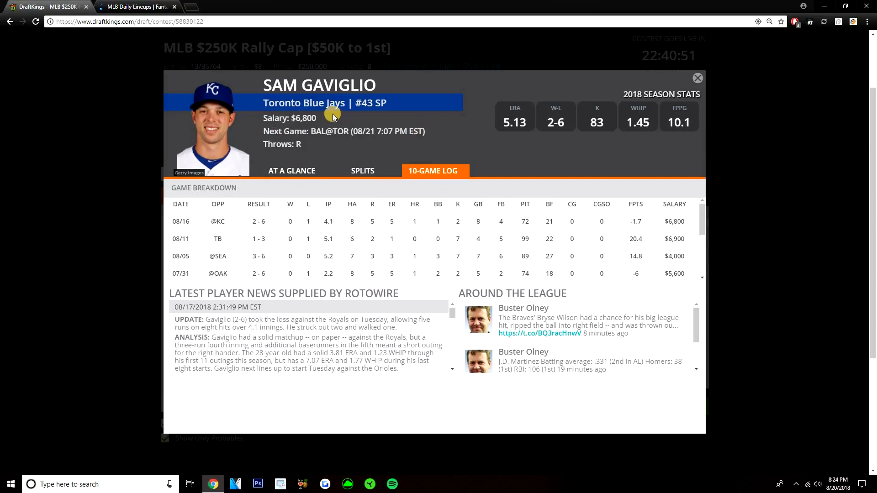
click(362, 171)
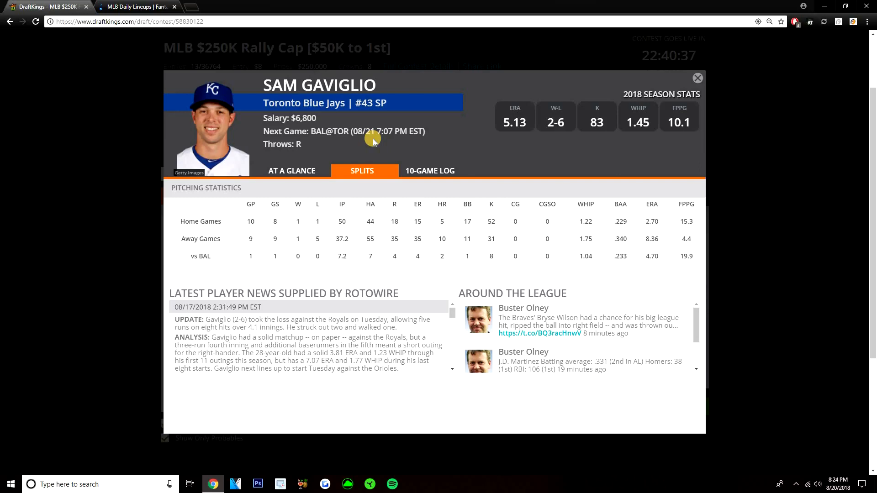
mouse_move(447, 151)
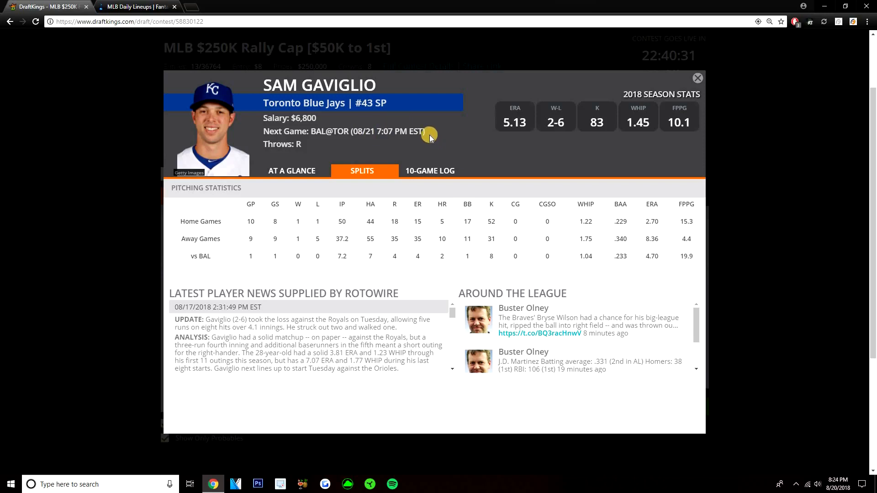
mouse_move(412, 128)
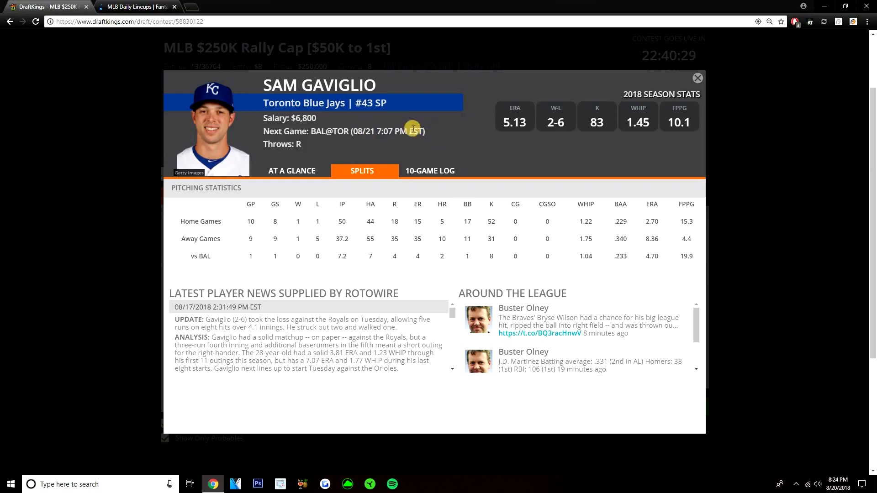
click(134, 7)
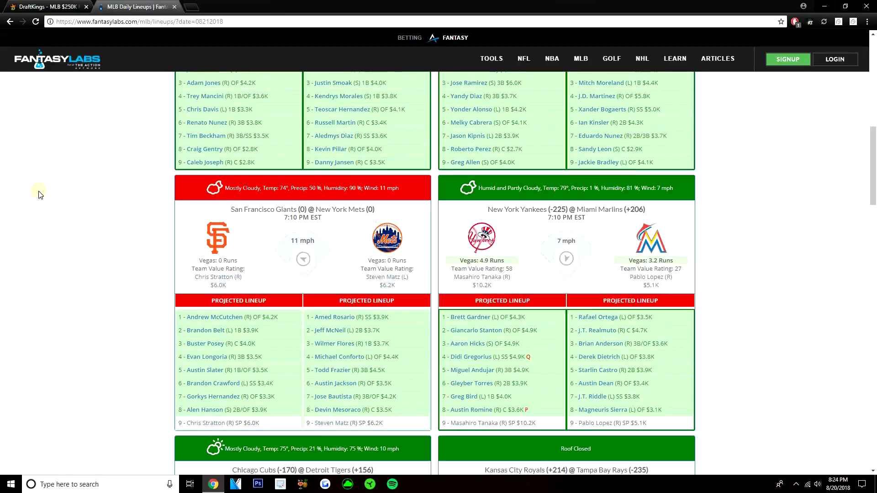
- Review the BAL @ TOR lineups, then close Gaviglio's card on the DraftKings draft page
scroll(up, 3)
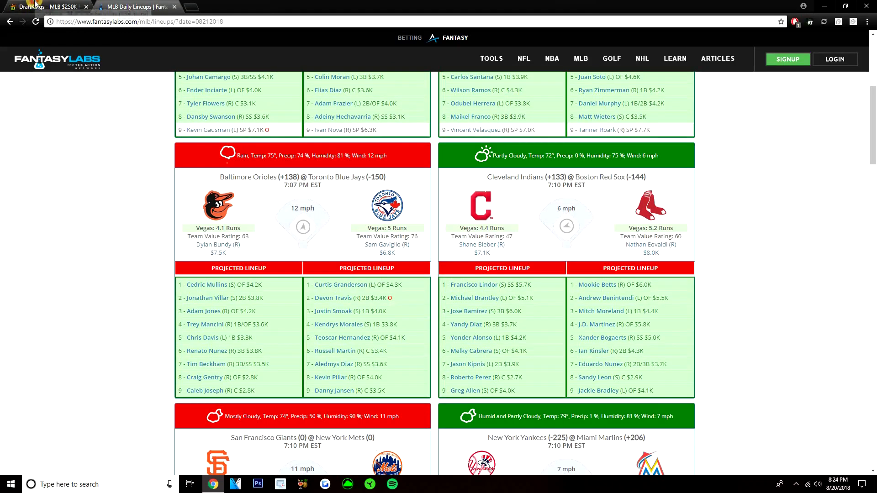
click(46, 6)
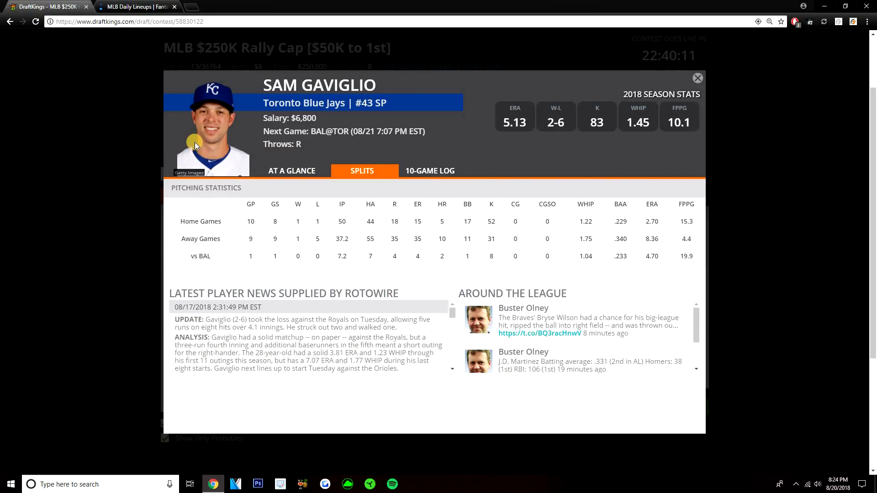
click(697, 78)
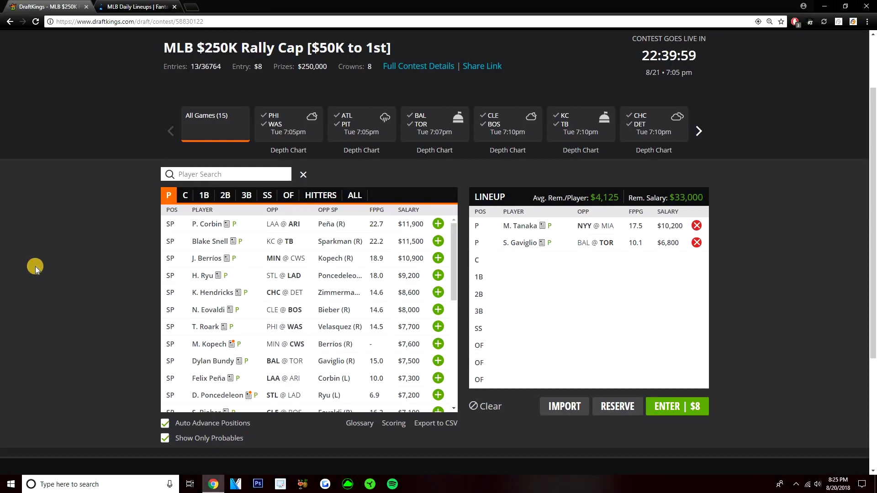
scroll(down, 3)
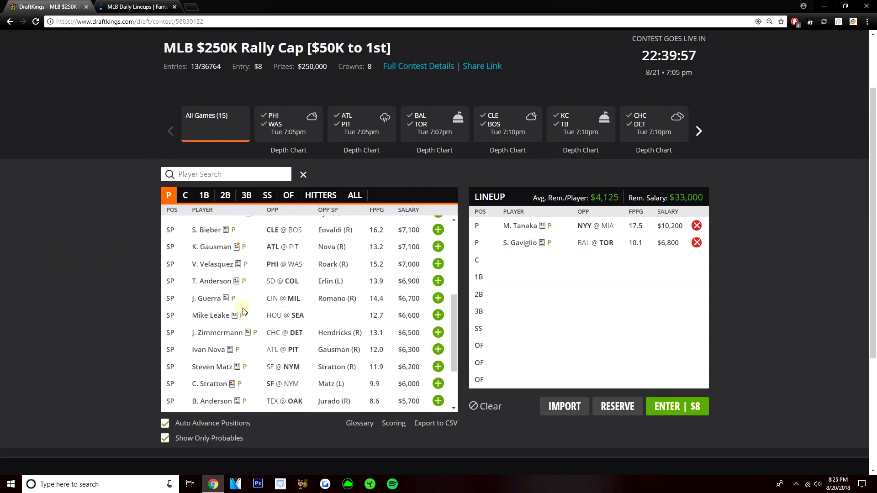
mouse_move(460, 326)
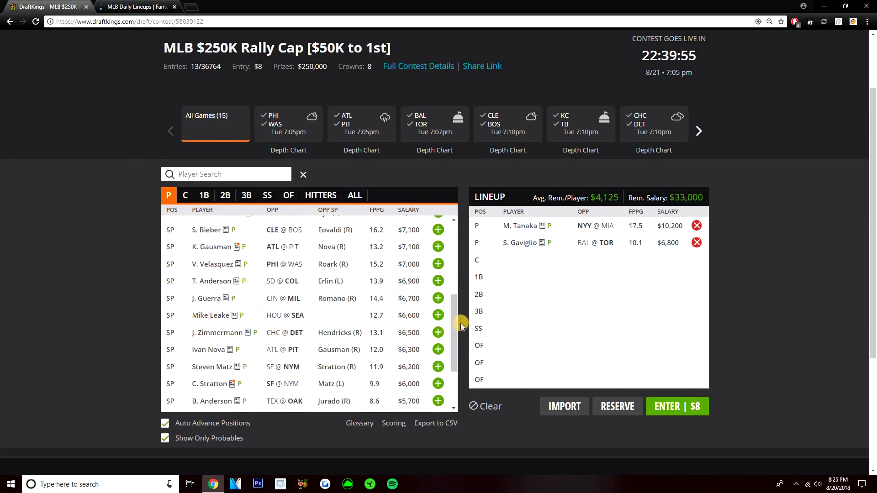
scroll(down, 3)
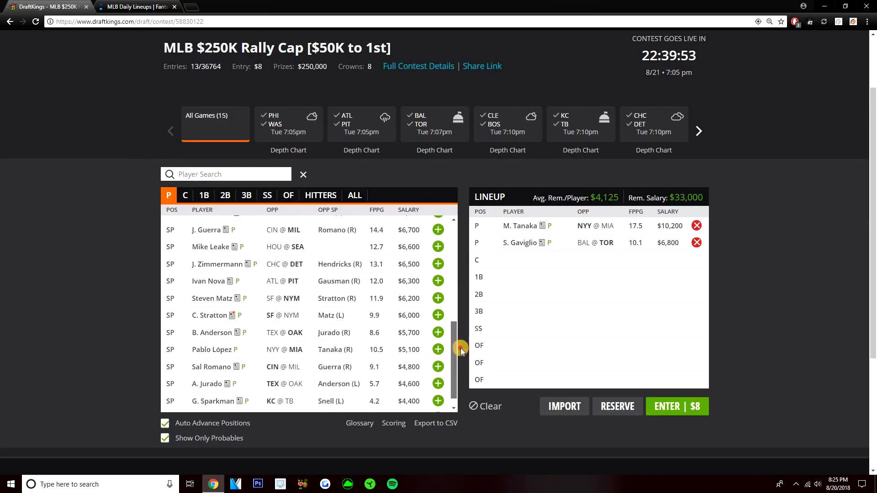
mouse_move(210, 233)
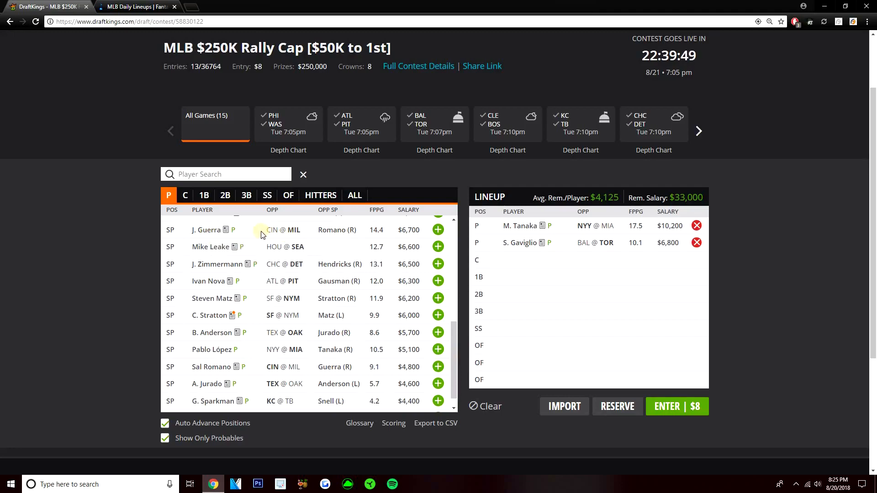
click(137, 6)
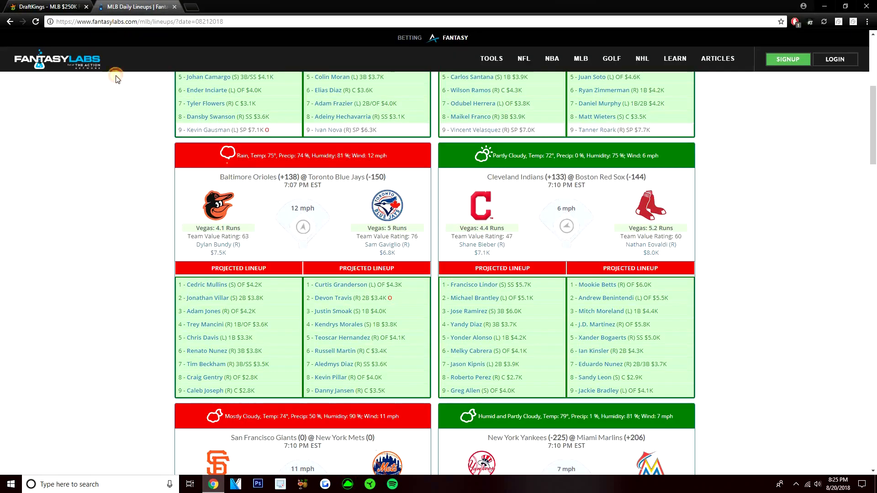
scroll(down, 3)
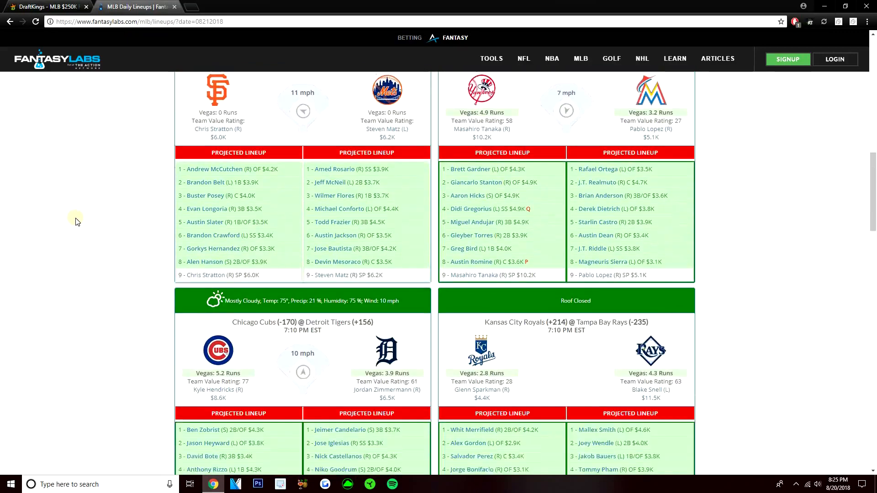
scroll(down, 3)
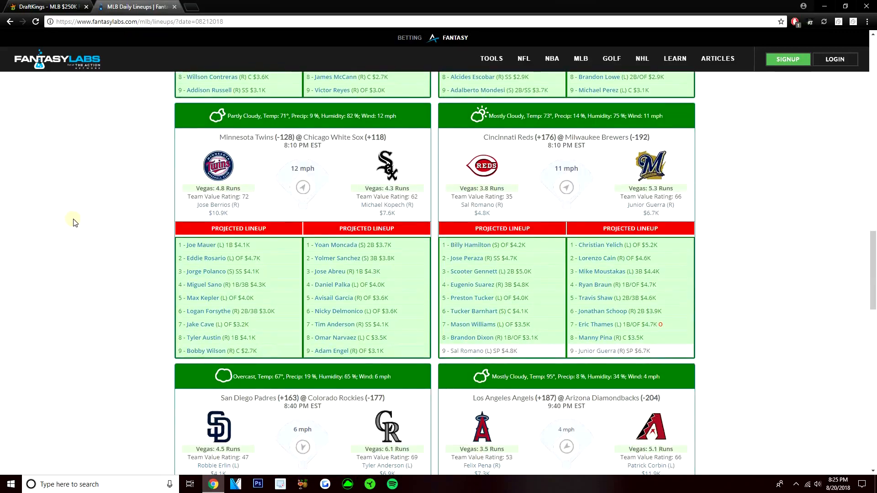
mouse_move(79, 220)
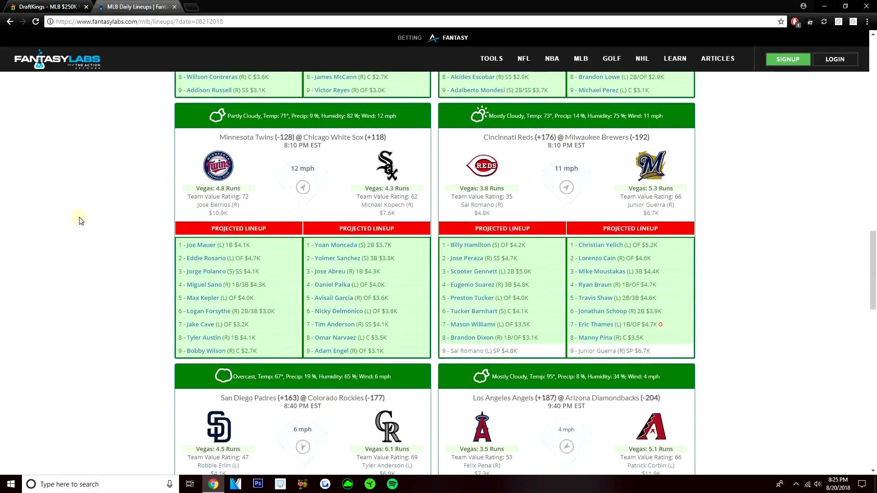
click(44, 7)
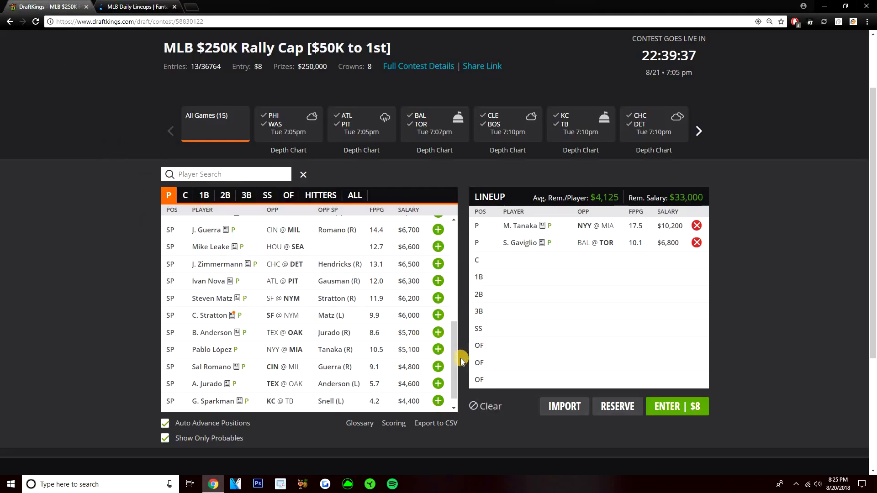
- Search 'jose p' among second basemen, draft José Pirela and bring up his player card
scroll(down, 3)
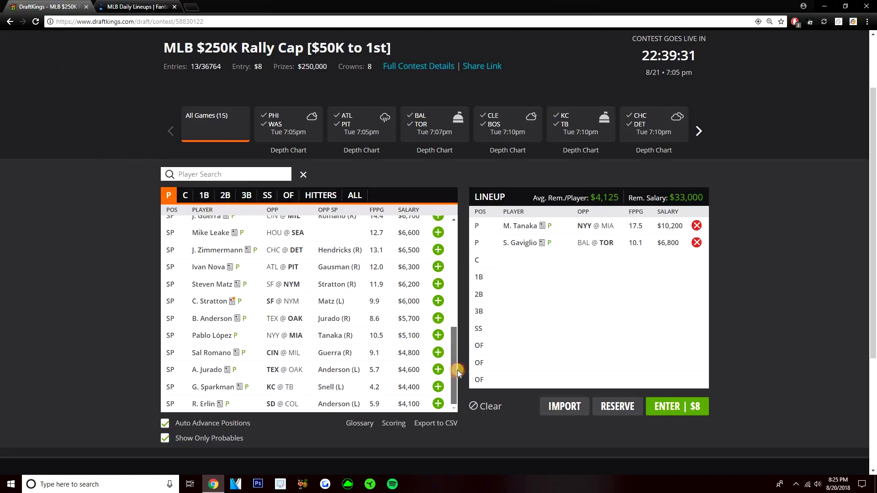
scroll(up, 3)
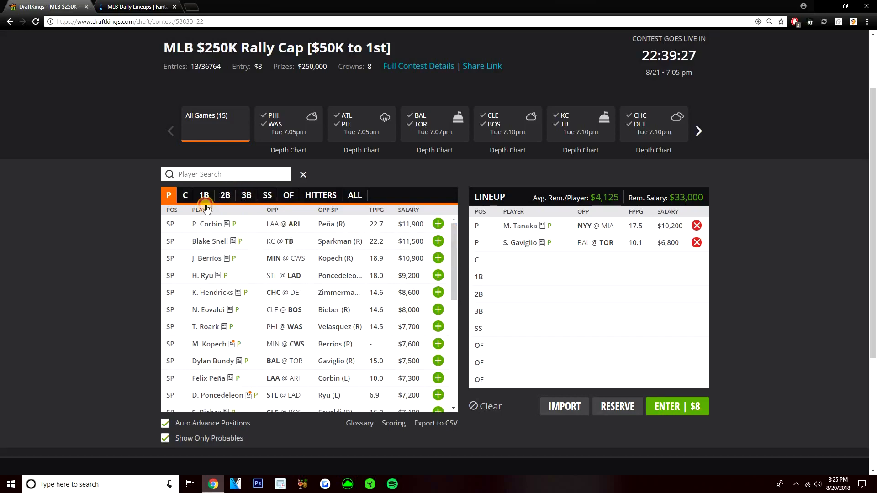
click(225, 195)
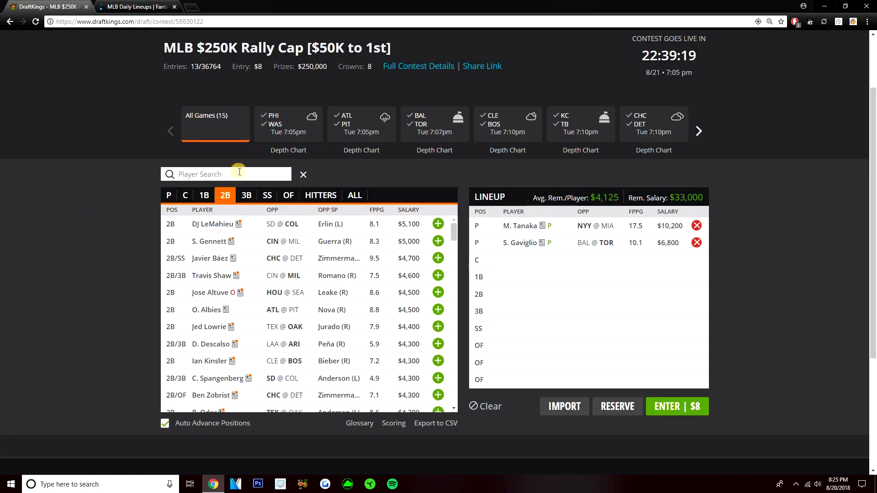
text(jop)
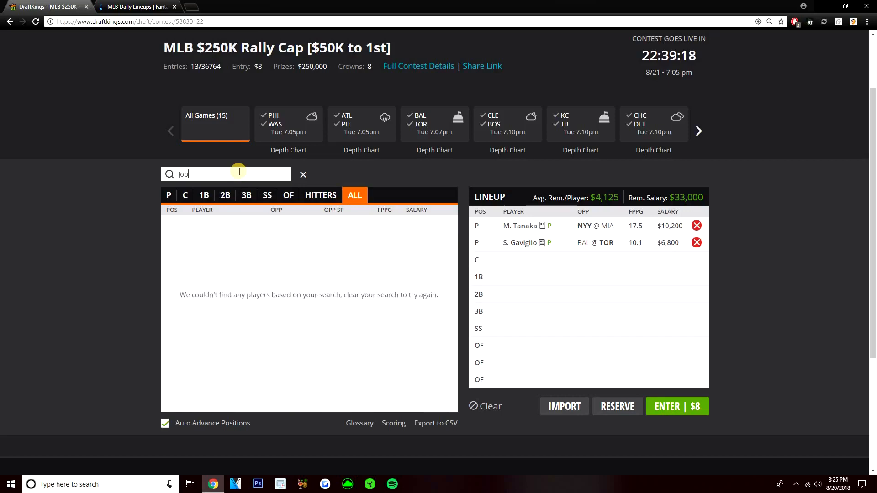
text(jose p)
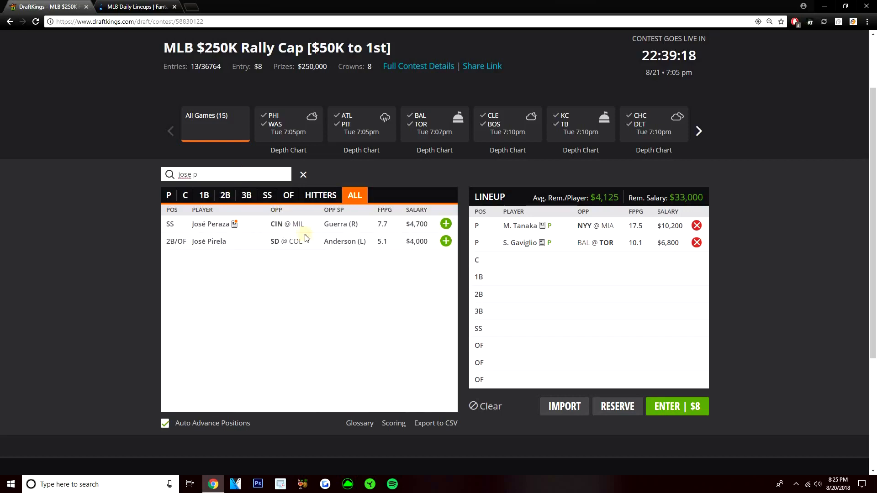
mouse_move(446, 241)
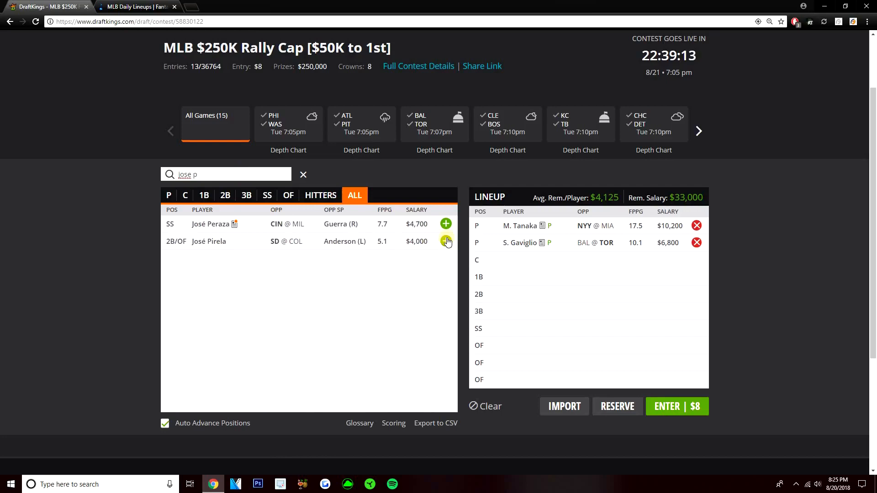
click(445, 242)
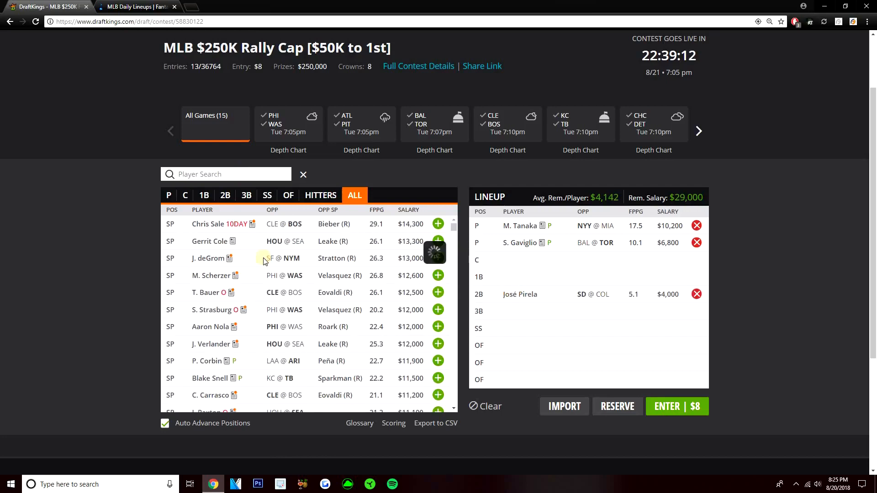
click(520, 294)
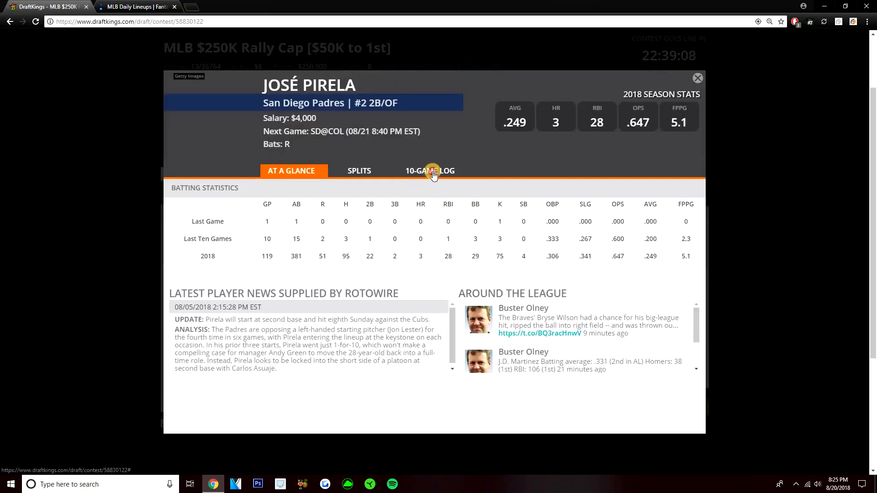
- Scroll the FantasyLabs lineups to the Padres @ Rockies card with Pirela leading off
click(137, 6)
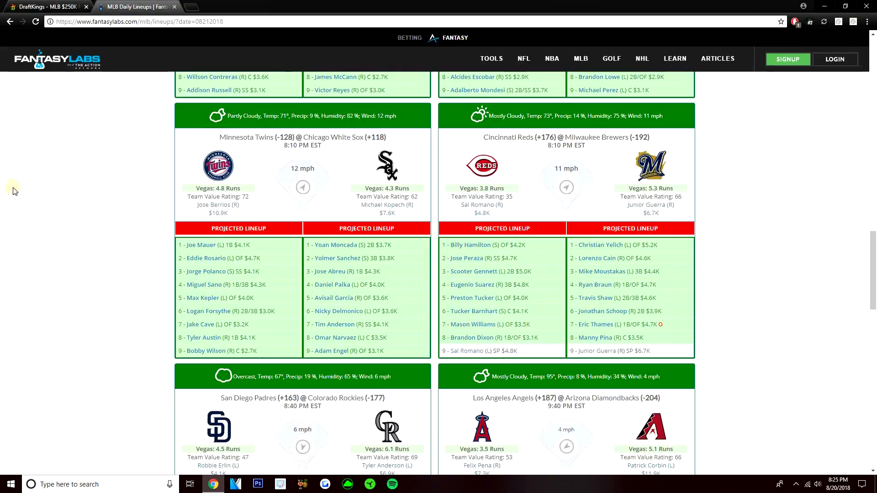
scroll(down, 3)
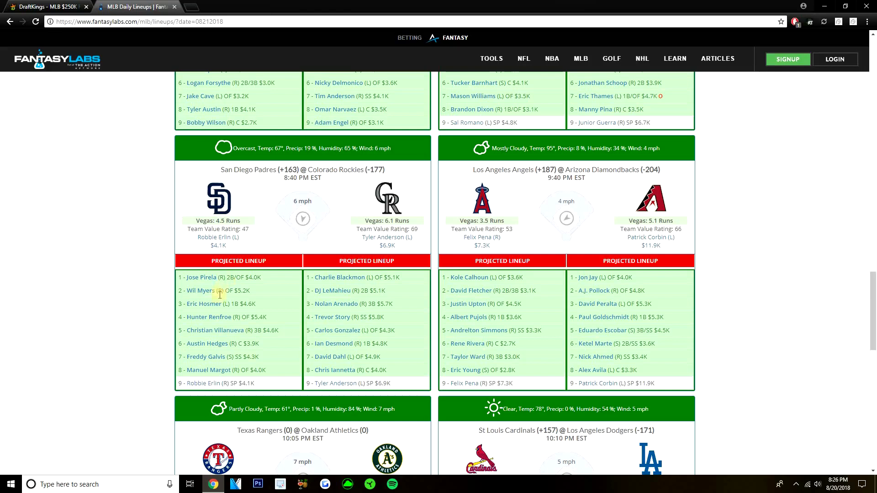
mouse_move(145, 312)
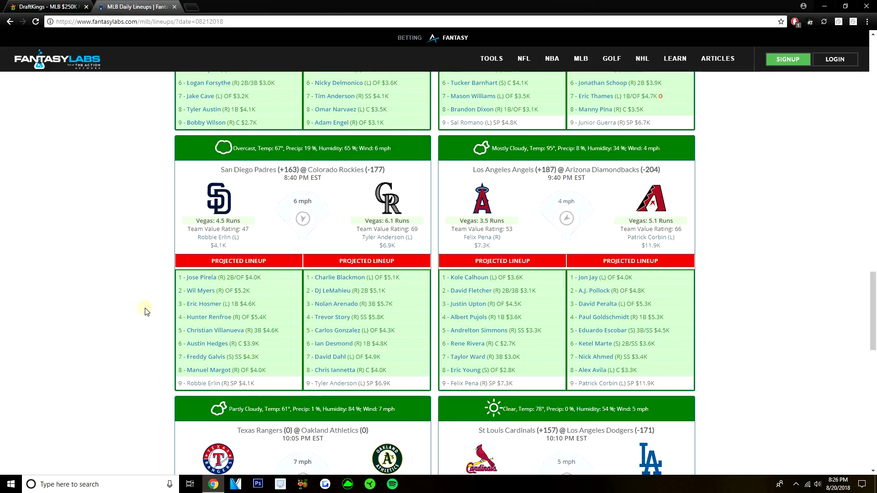
mouse_move(133, 308)
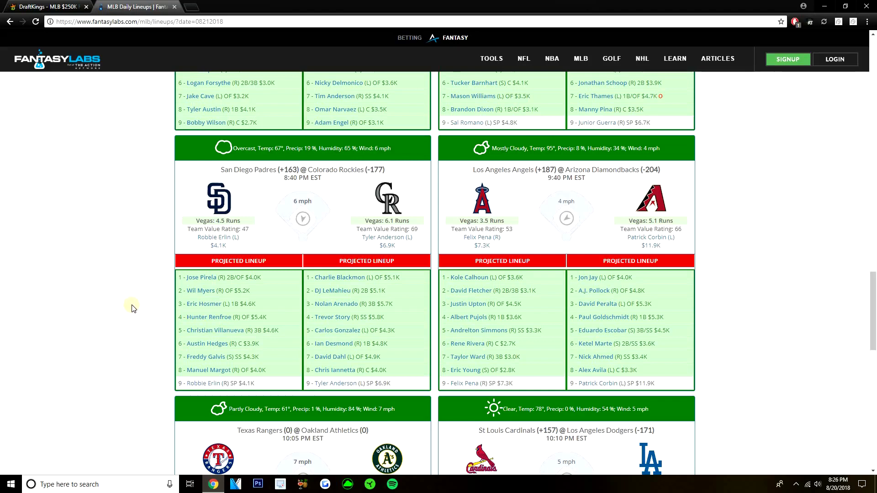
mouse_move(169, 326)
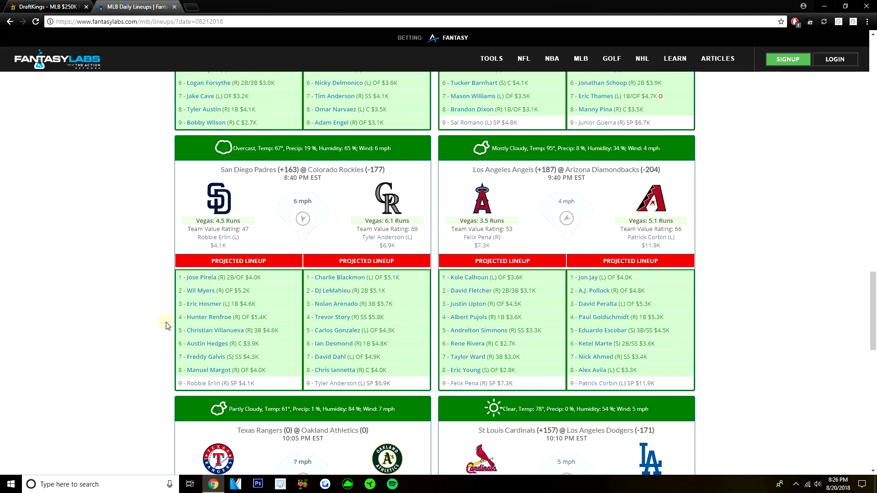
mouse_move(273, 346)
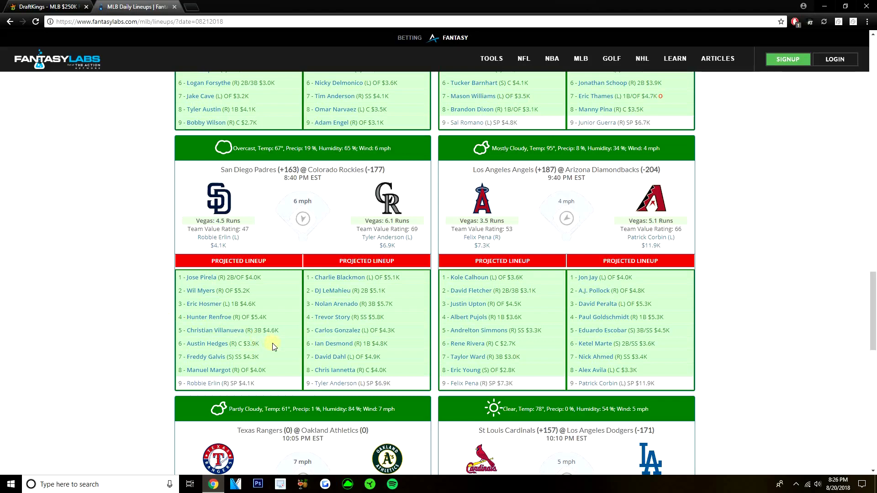
mouse_move(200, 313)
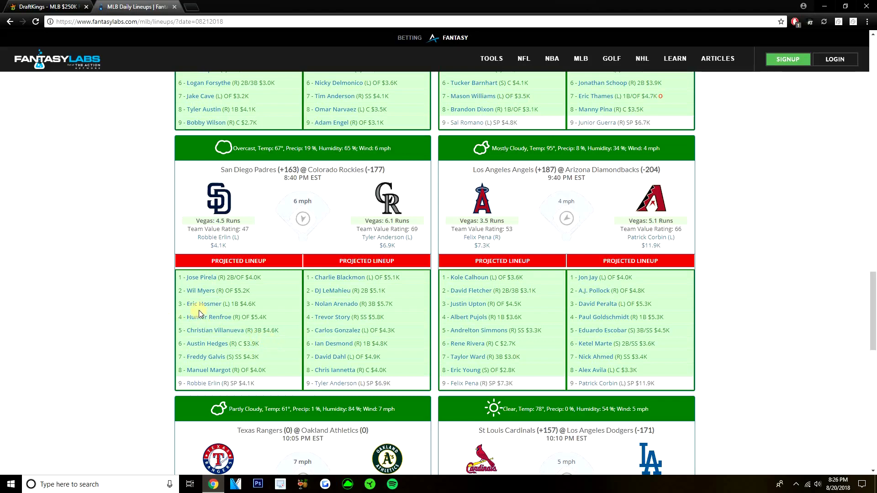
mouse_move(205, 307)
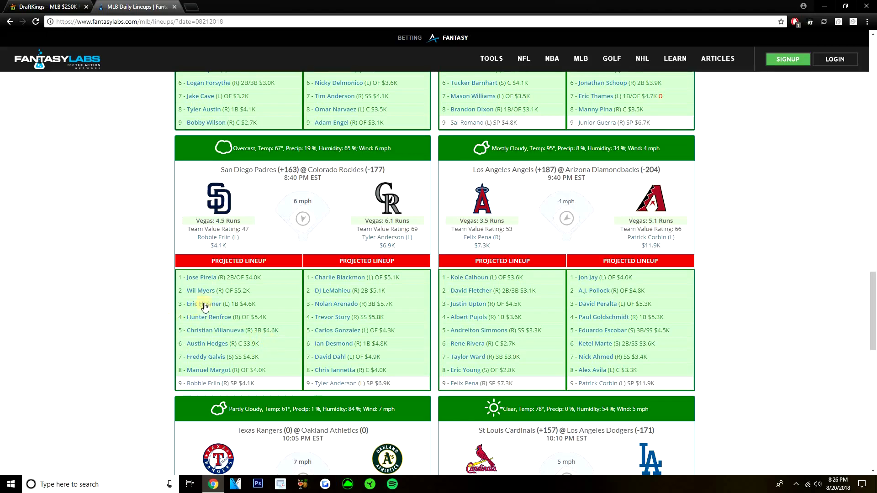
mouse_move(197, 293)
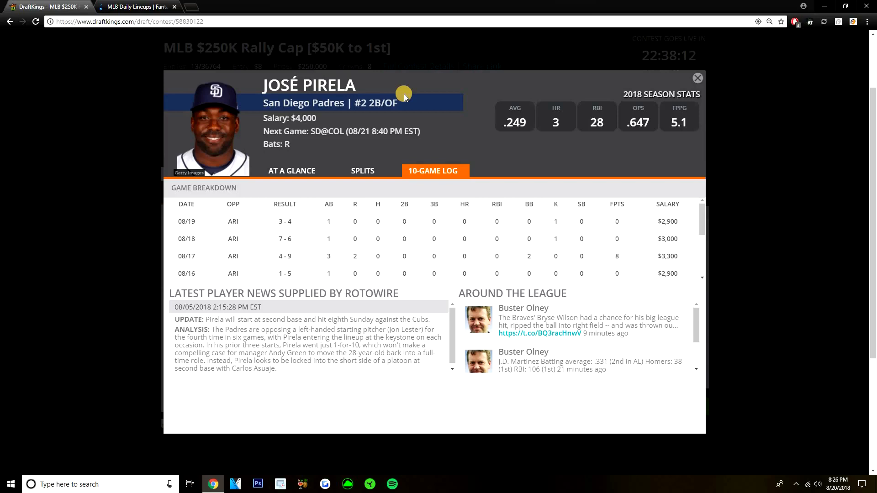
mouse_move(384, 59)
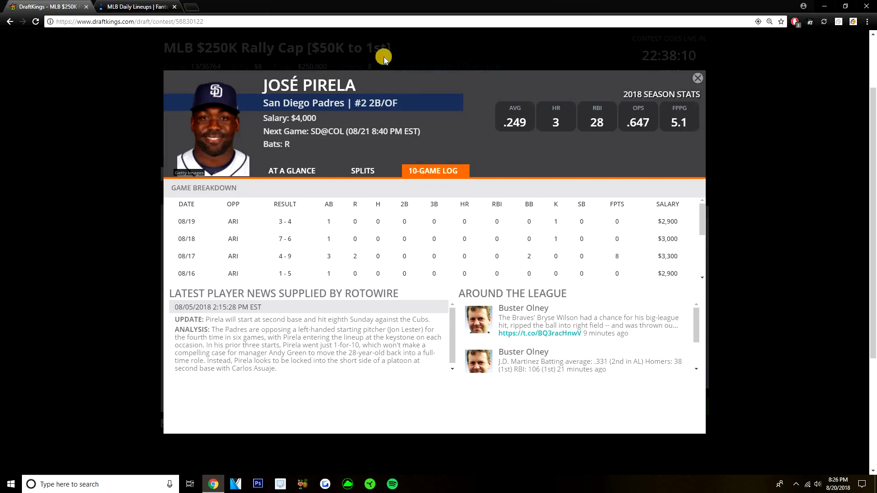
- Close Pirela's card and draft N. Arenado at third base, leaving $23,300
click(697, 78)
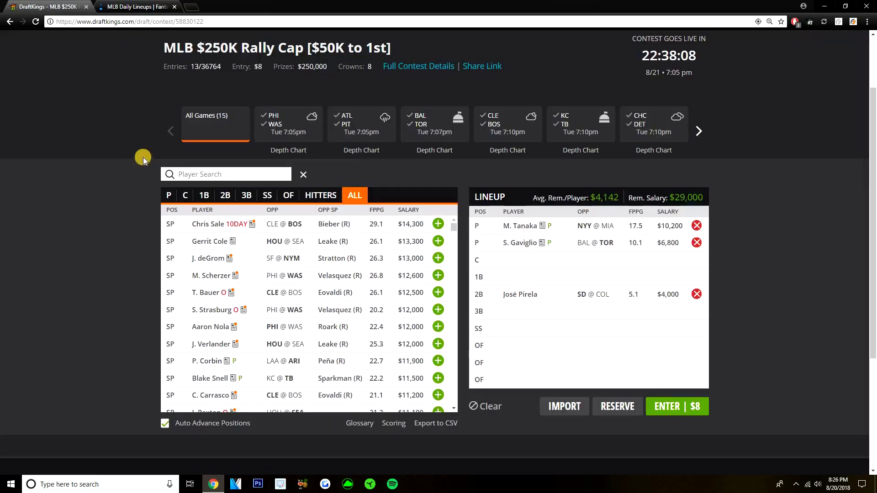
mouse_move(246, 196)
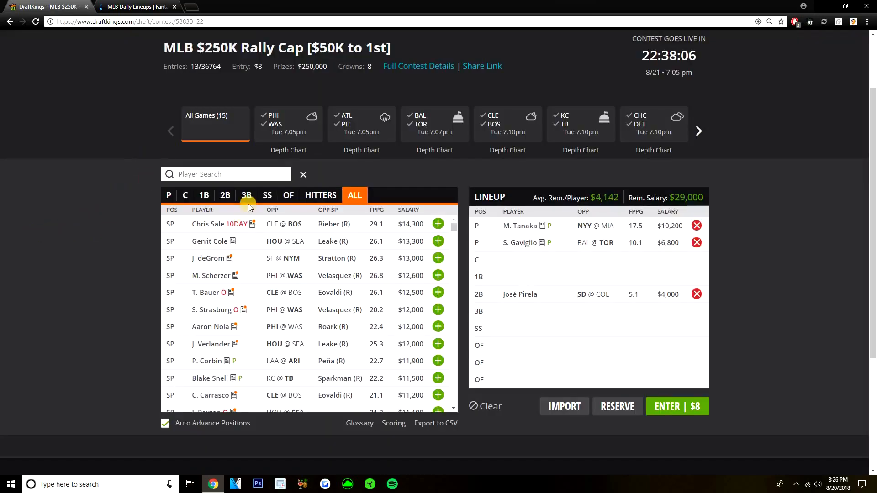
click(247, 196)
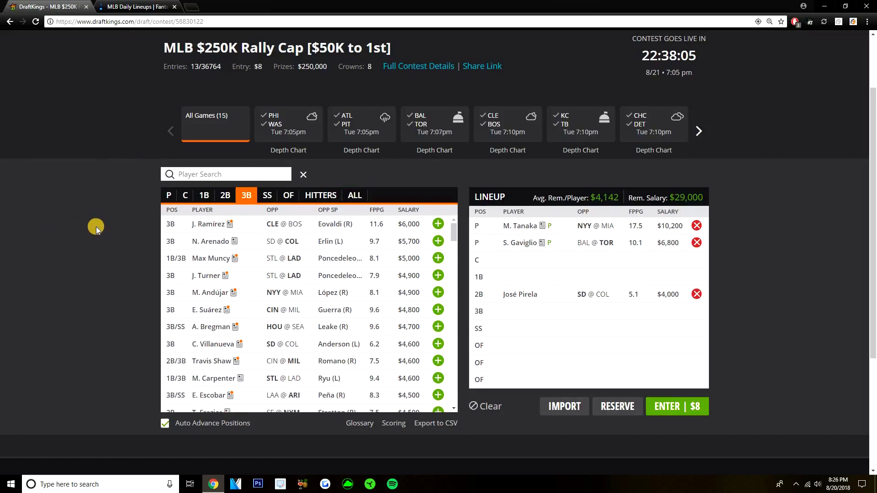
mouse_move(438, 241)
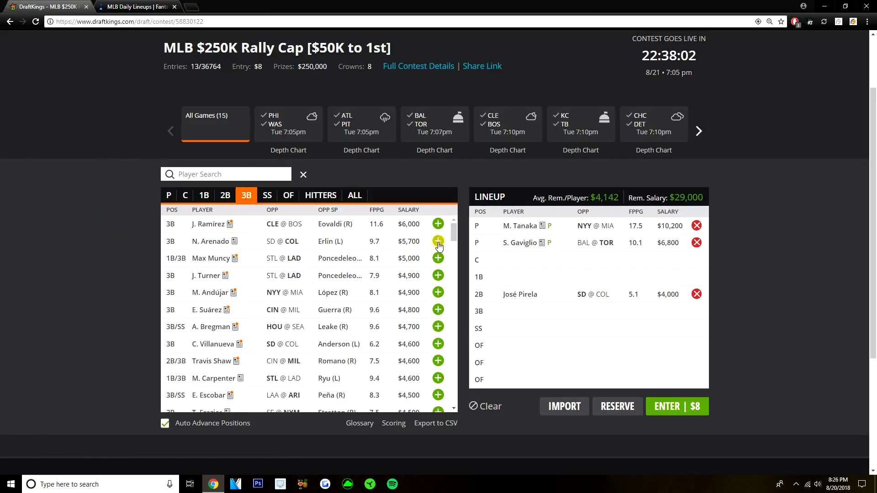
click(437, 241)
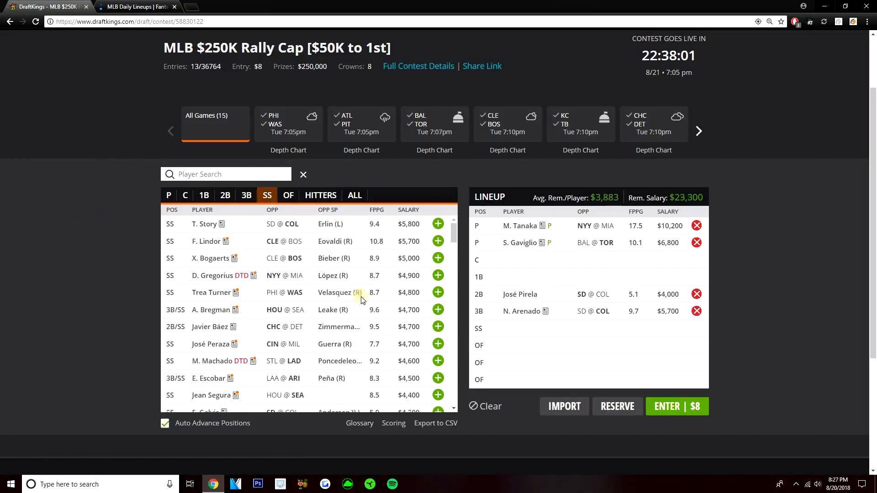
mouse_move(522, 310)
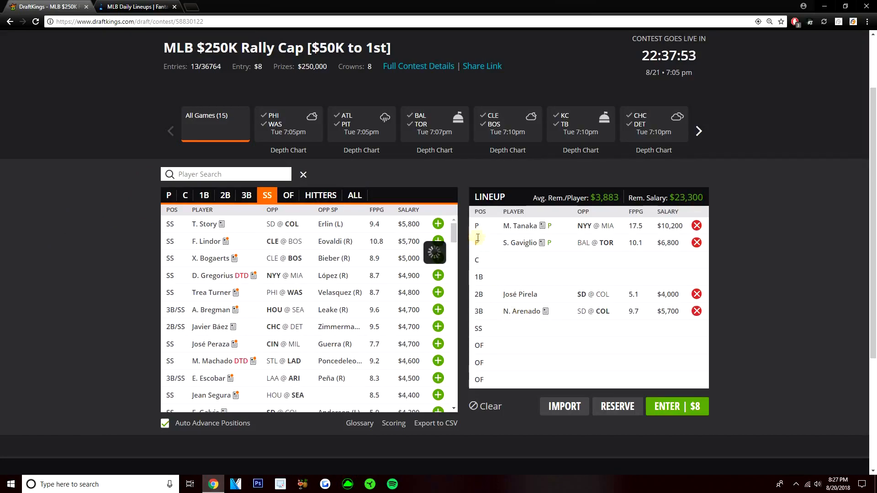
click(520, 310)
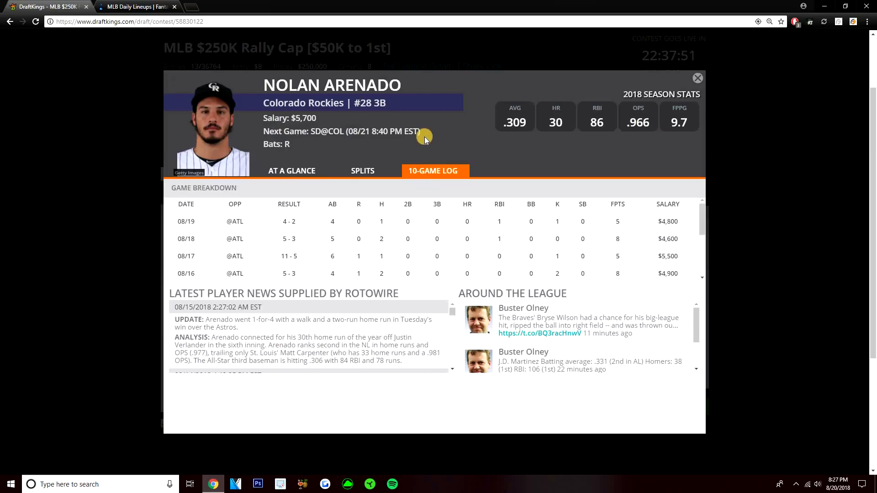
click(137, 6)
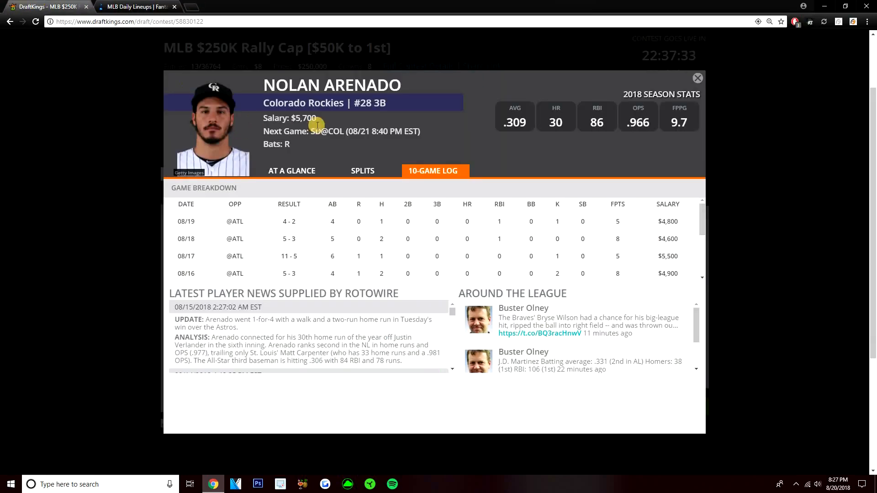
mouse_move(506, 119)
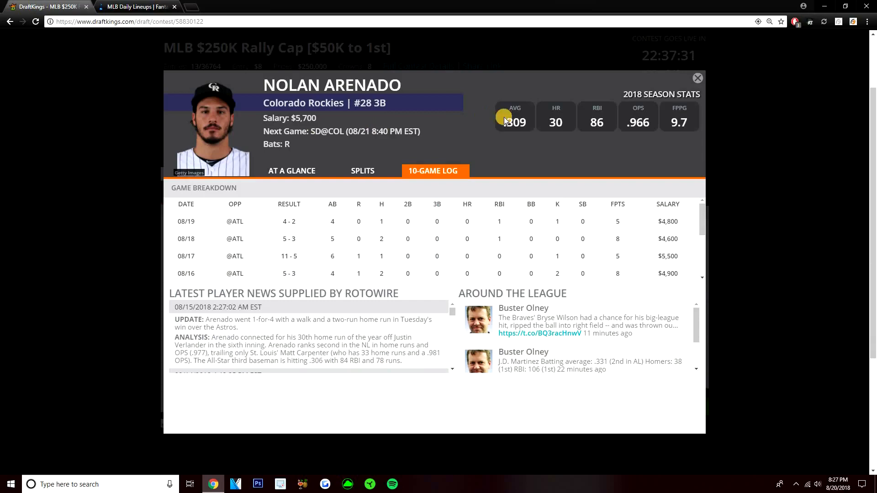
mouse_move(696, 74)
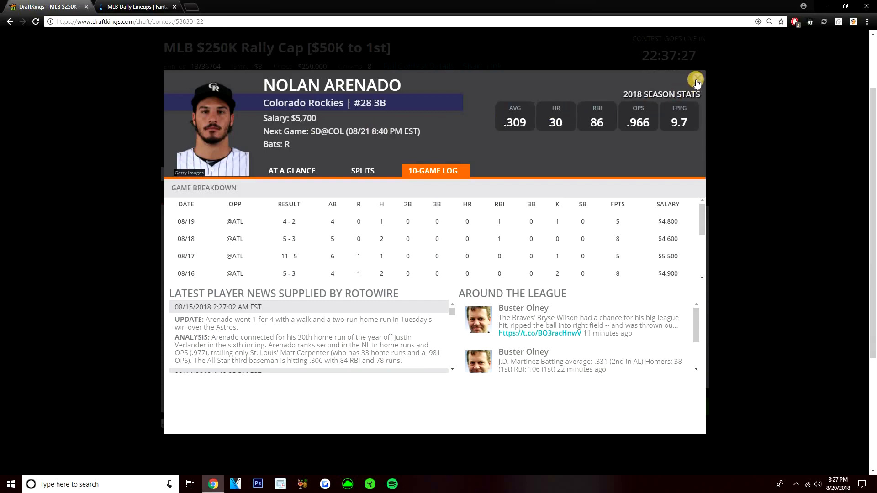
click(696, 79)
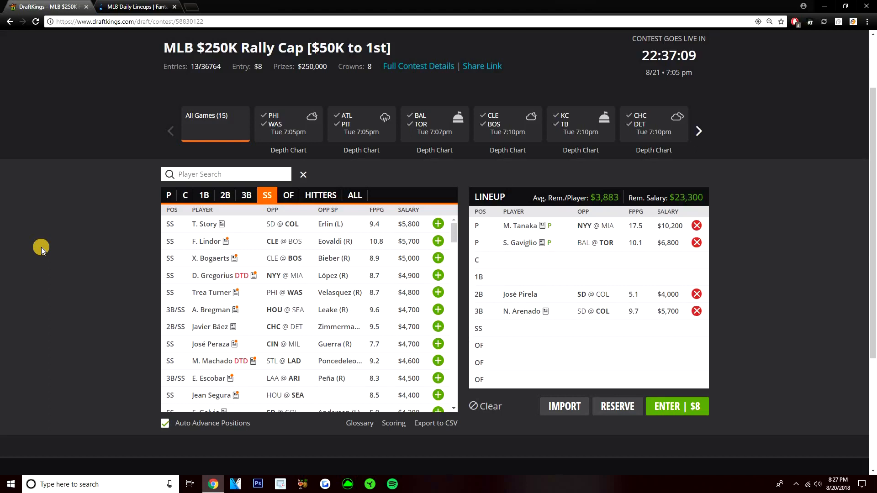
- Search 'mccu' in the player pool and select Andrew McCutchen, bringing up his player card
click(288, 196)
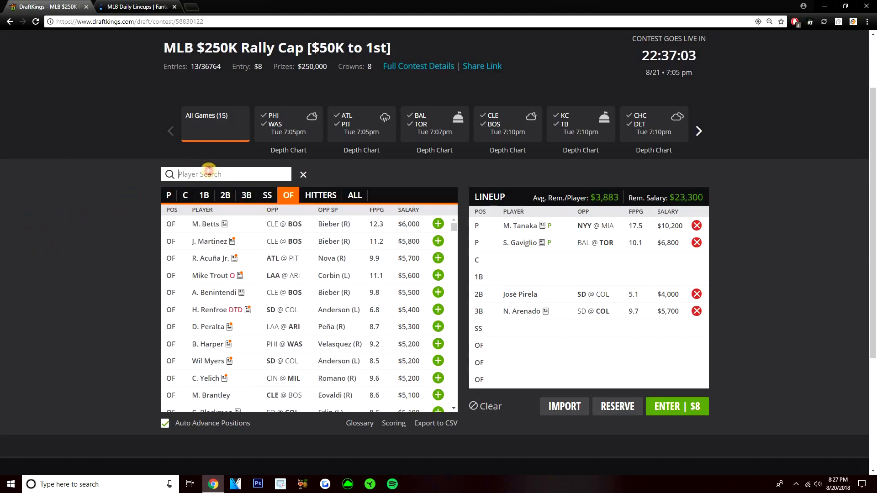
mouse_move(217, 189)
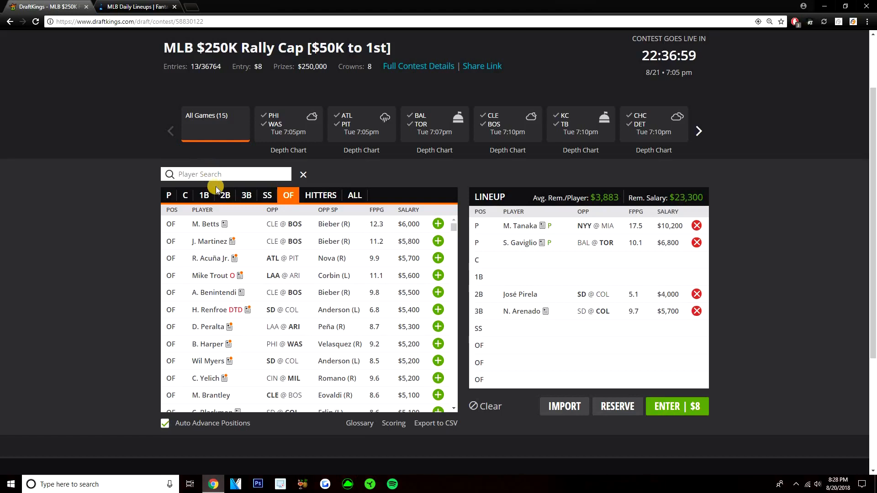
text(mcc)
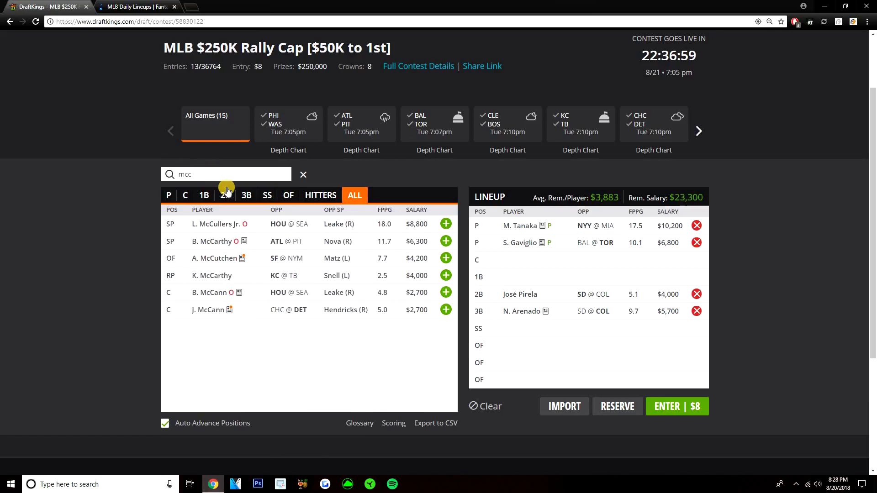
text(u)
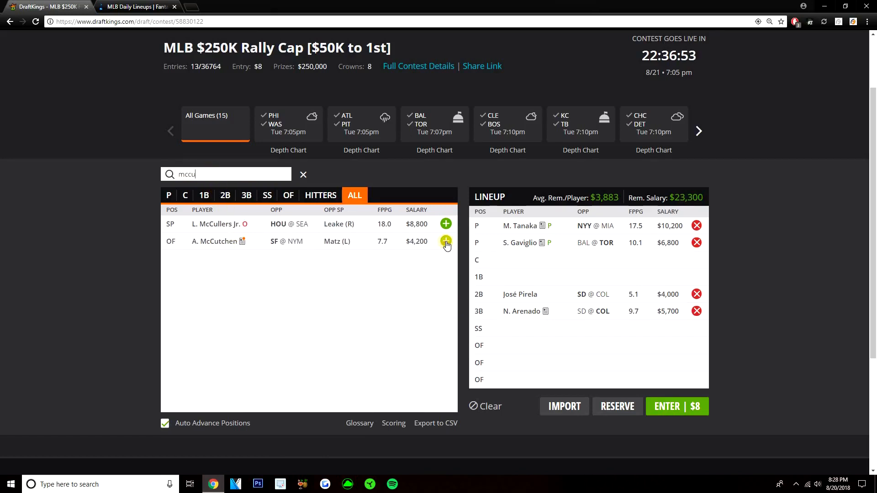
click(446, 243)
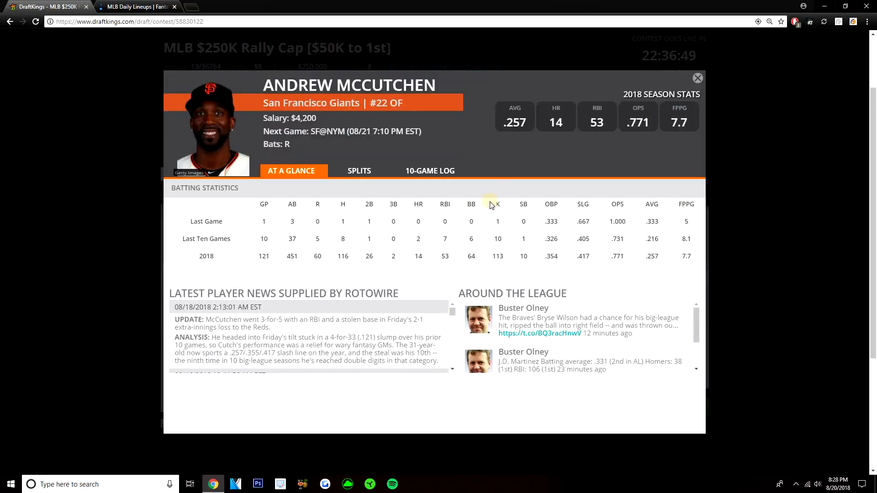
- Review McCutchen's 10-Game Log and At A Glance stats, then close his card with him in an outfield slot
click(429, 171)
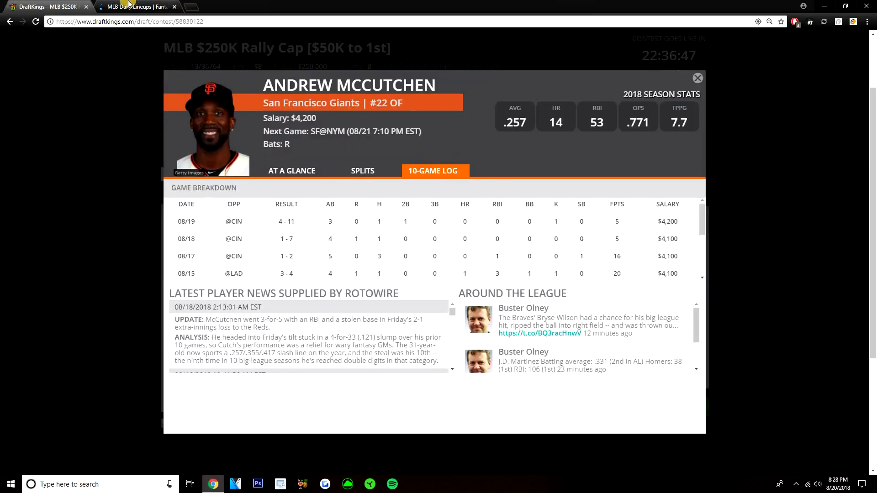
click(137, 6)
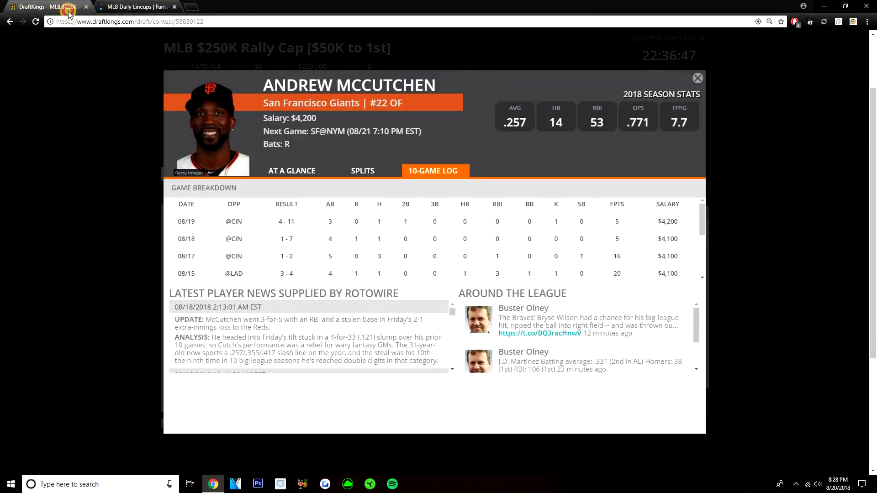
mouse_move(467, 123)
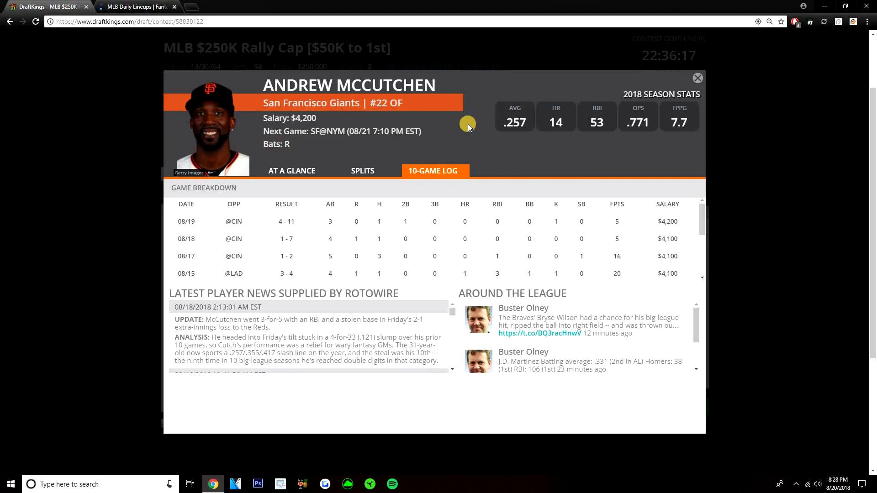
mouse_move(472, 106)
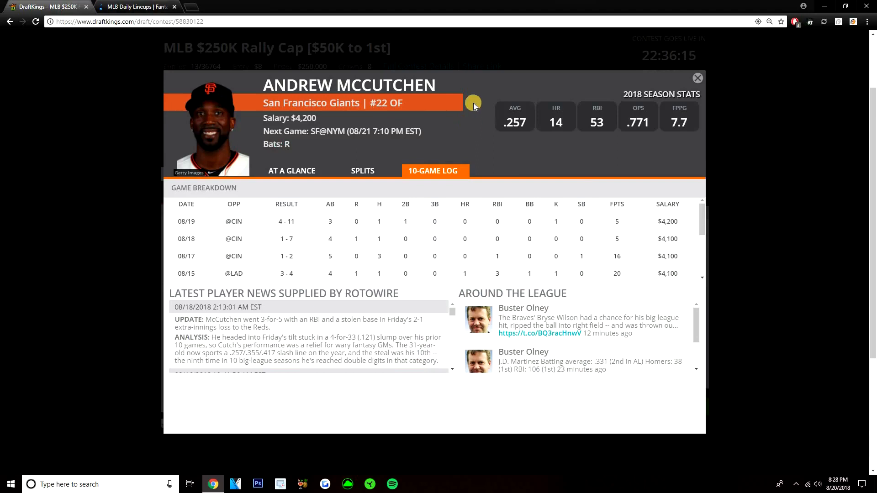
click(291, 171)
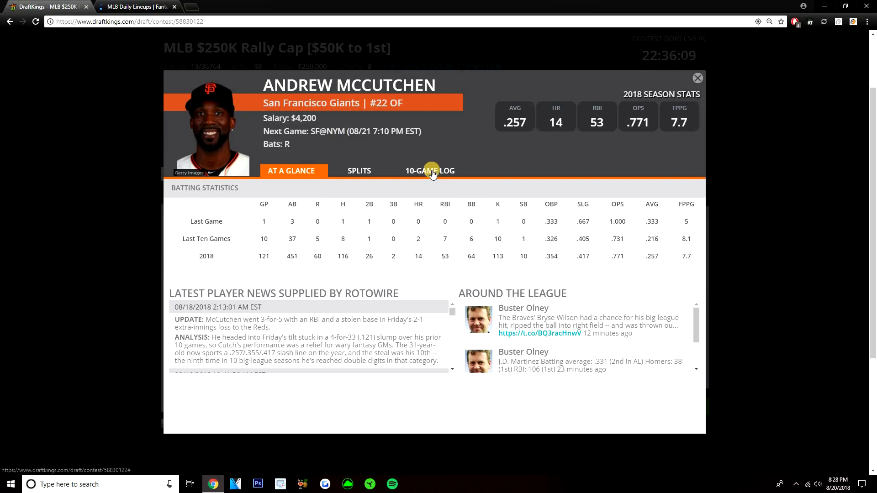
click(430, 171)
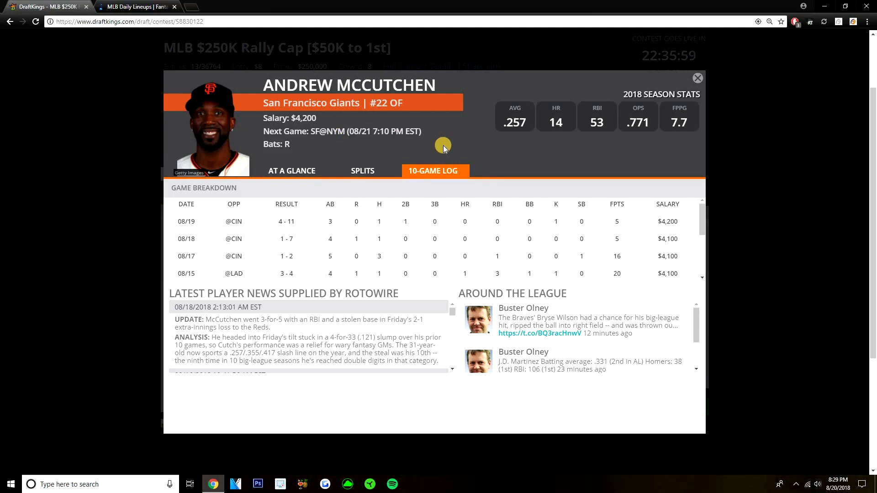
mouse_move(514, 121)
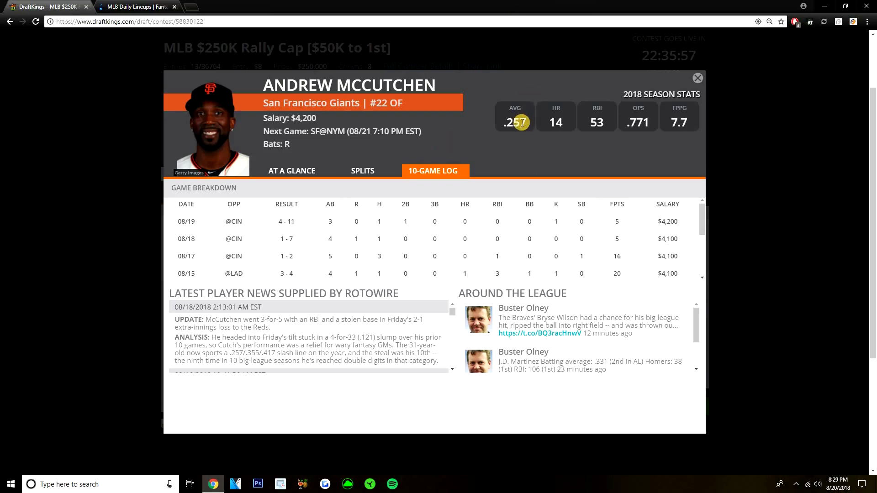
mouse_move(597, 136)
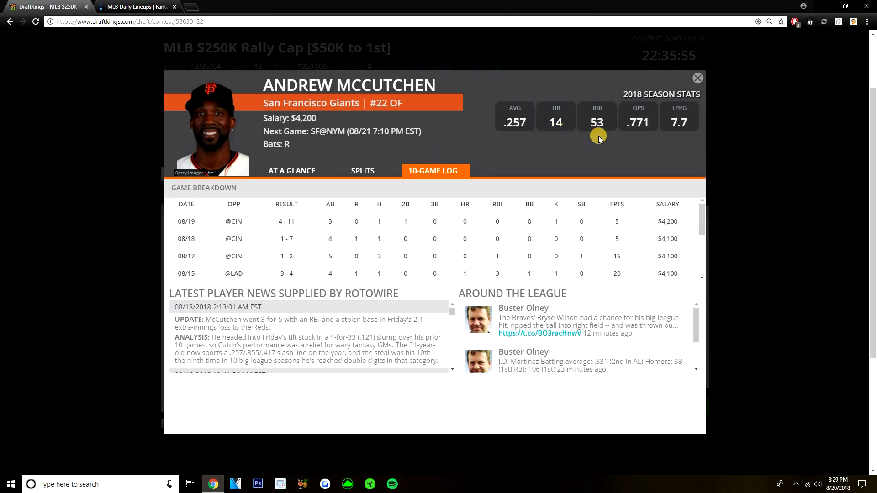
mouse_move(524, 136)
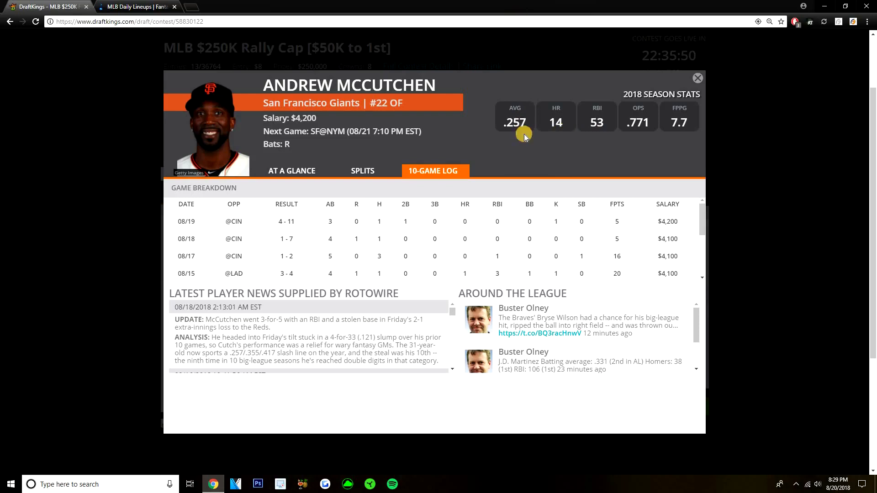
click(697, 77)
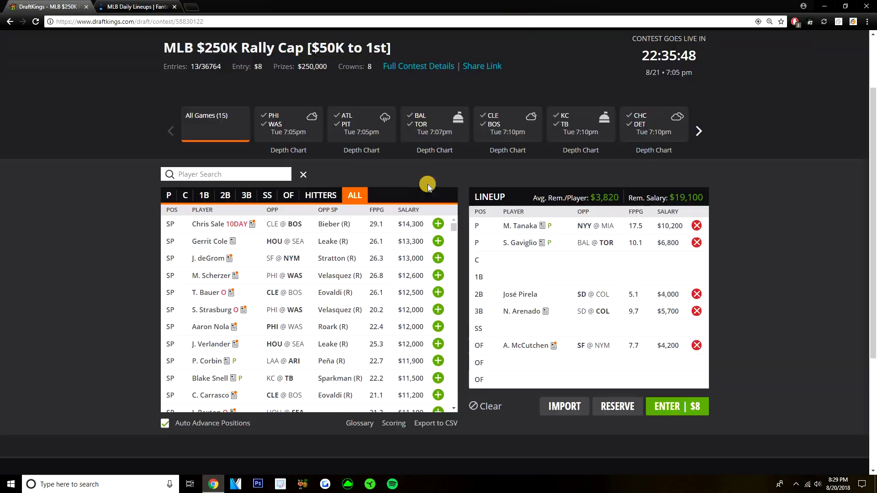
- Filter the player pool to pitchers, then switch to the FantasyLabs projected lineups page
click(169, 196)
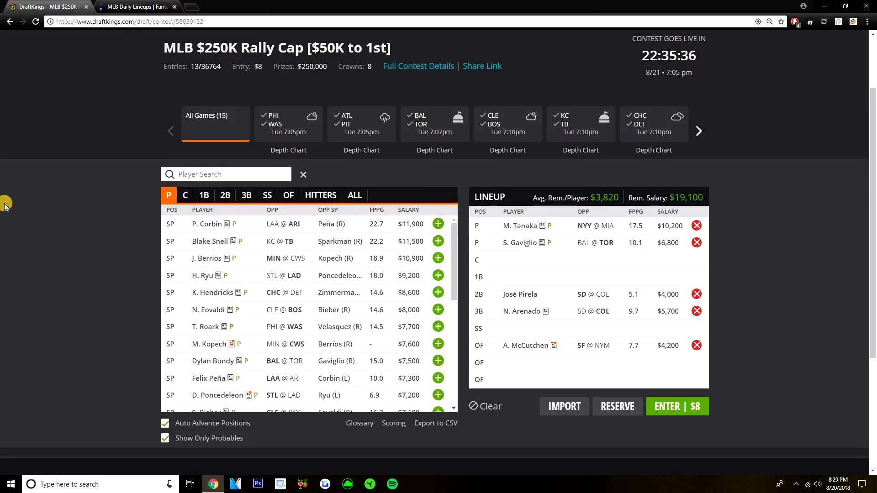
click(137, 7)
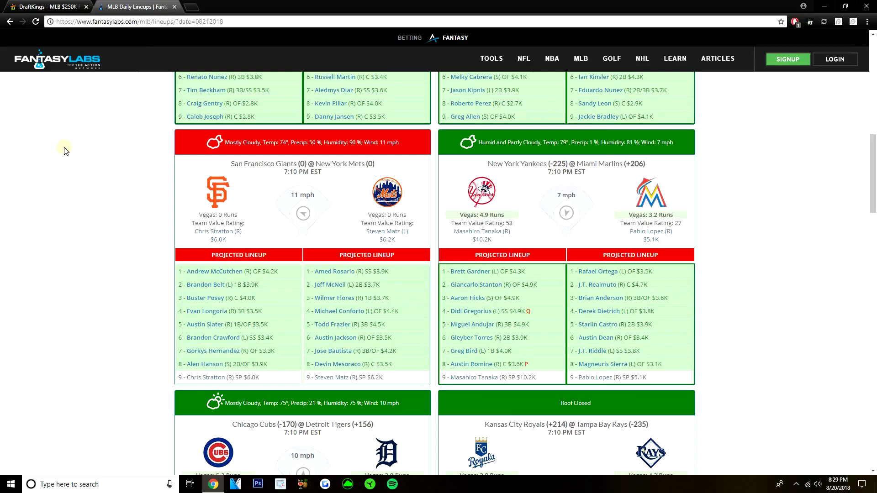
- Scroll through the evening projected lineups to the Cubs at Tigers and Royals at Rays cards
scroll(up, 3)
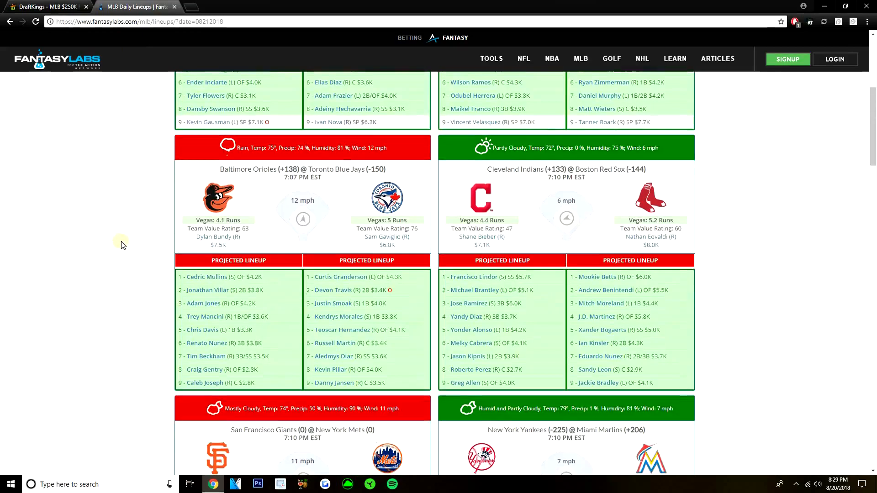
scroll(up, 3)
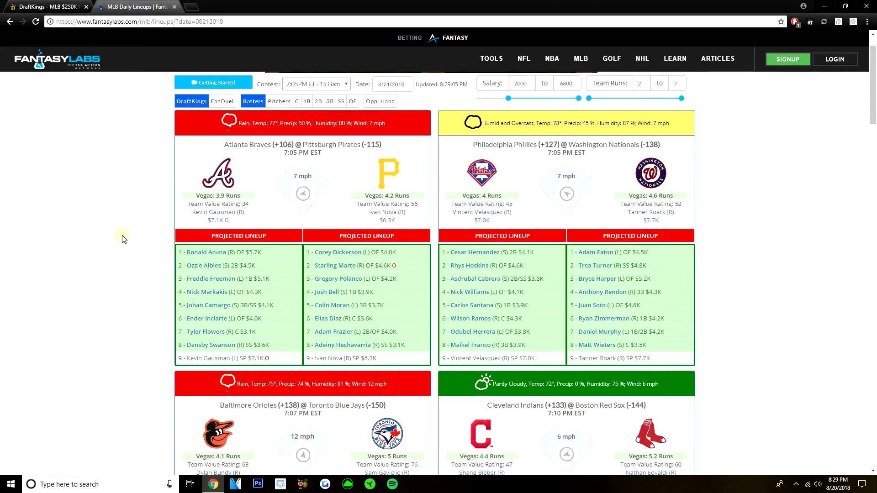
scroll(down, 3)
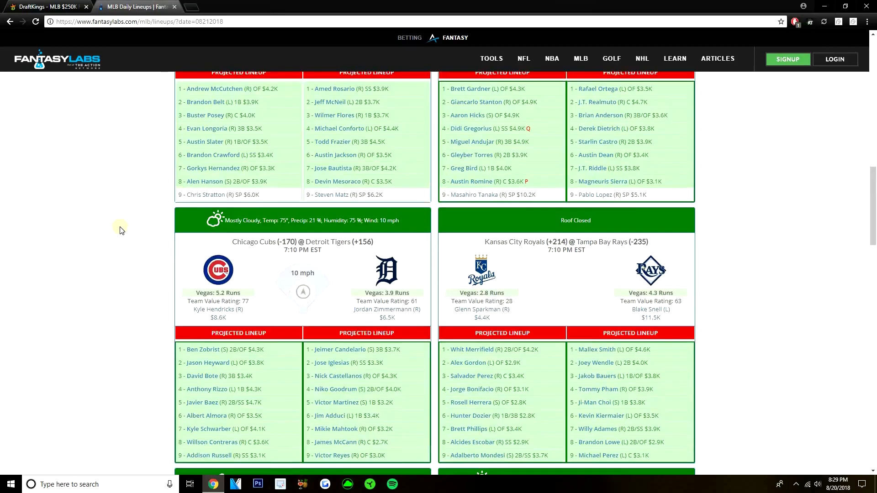
scroll(down, 3)
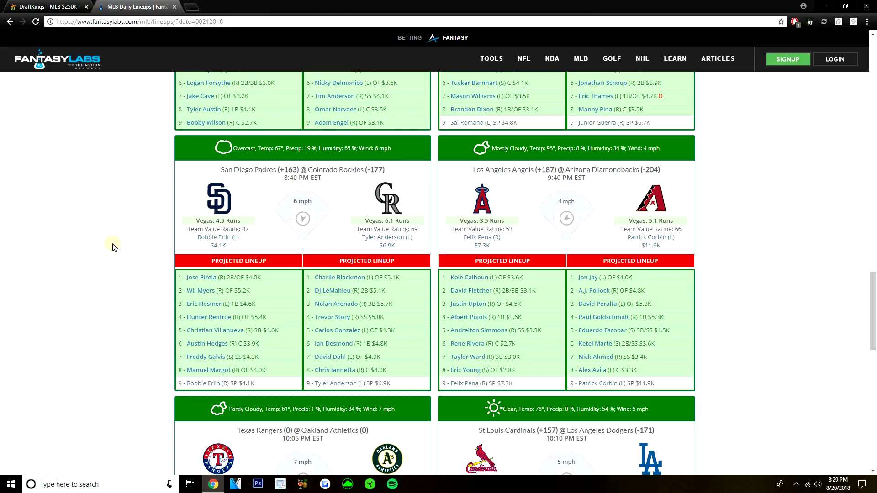
mouse_move(265, 191)
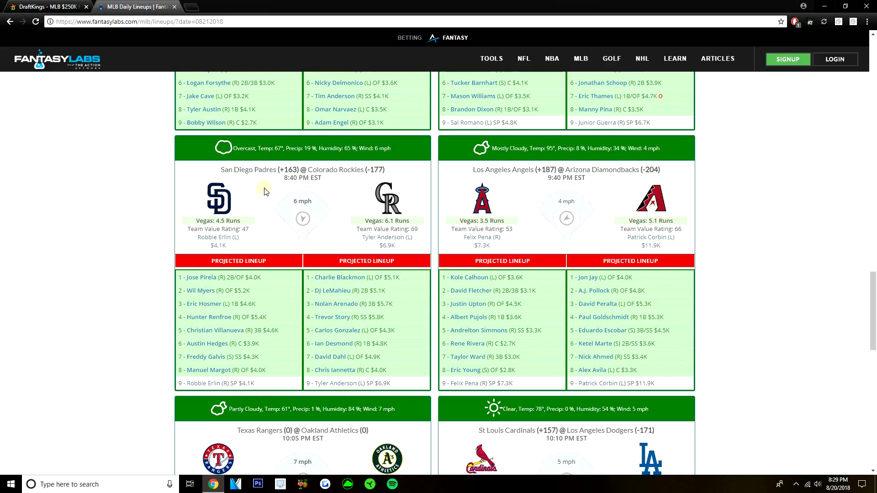
mouse_move(80, 230)
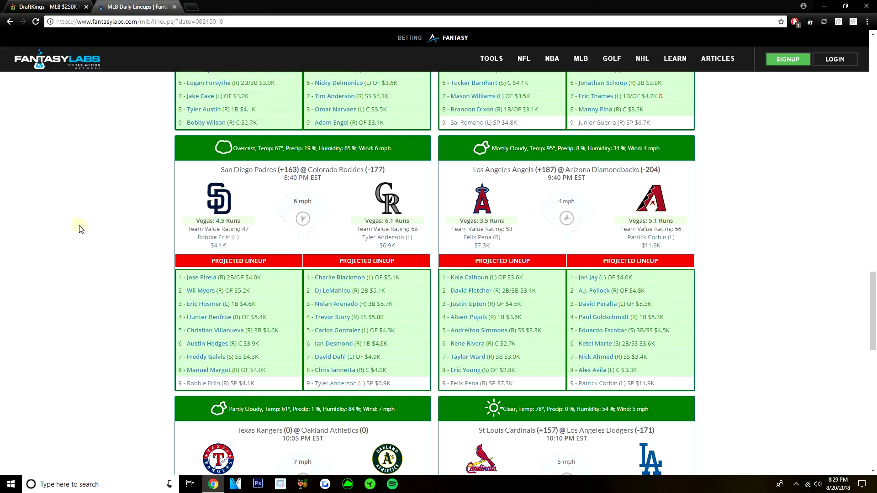
scroll(down, 3)
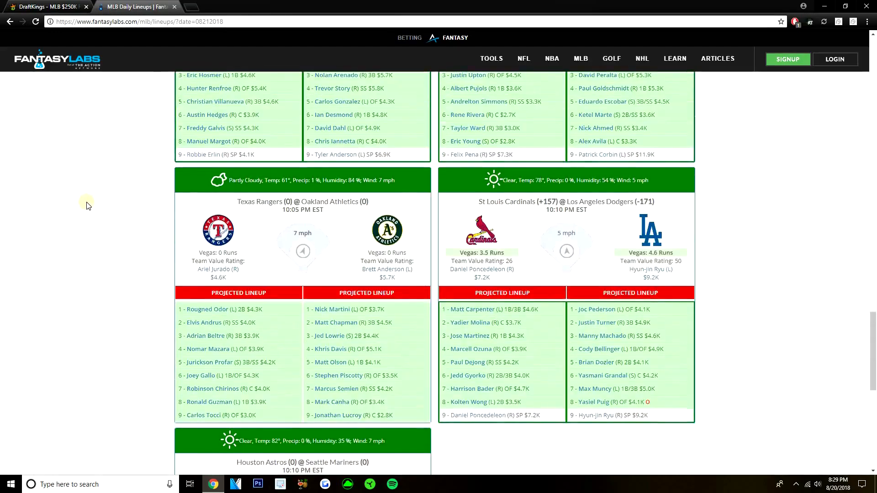
scroll(up, 3)
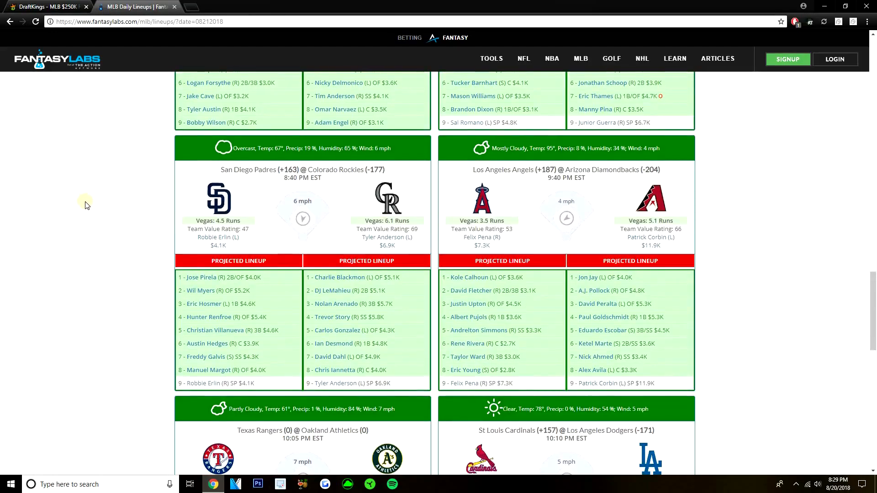
scroll(up, 3)
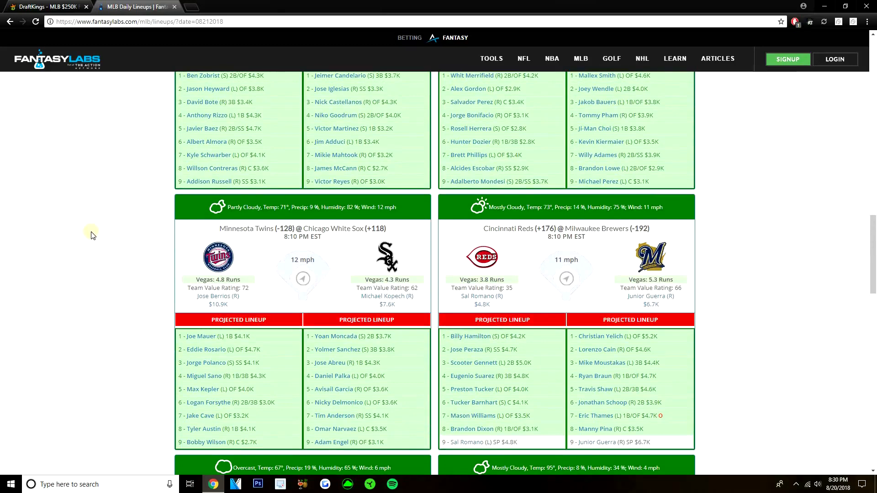
mouse_move(756, 328)
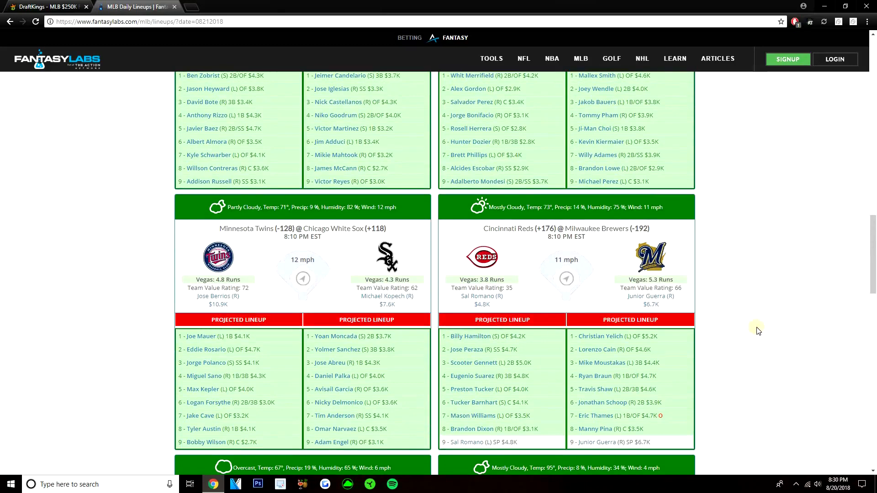
mouse_move(782, 329)
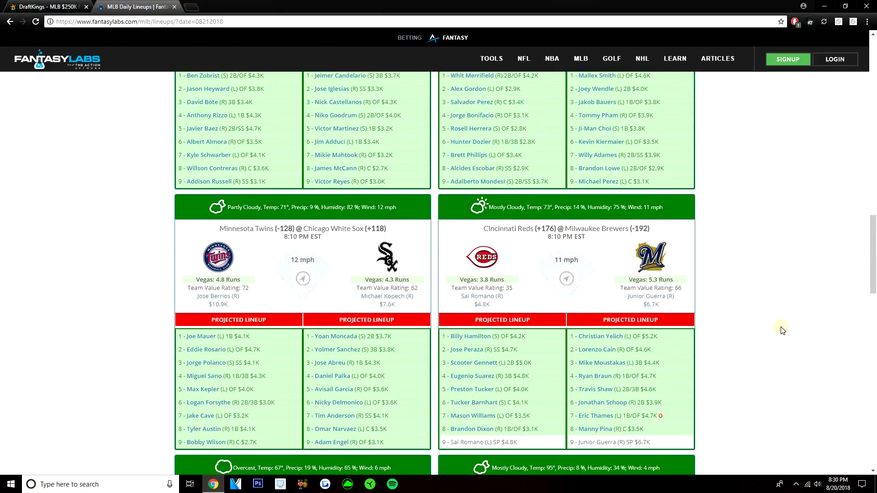
mouse_move(739, 346)
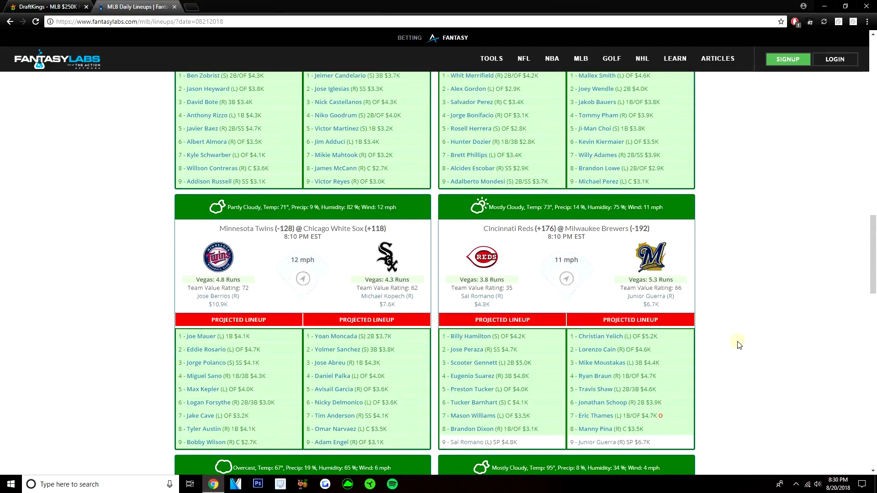
scroll(up, 3)
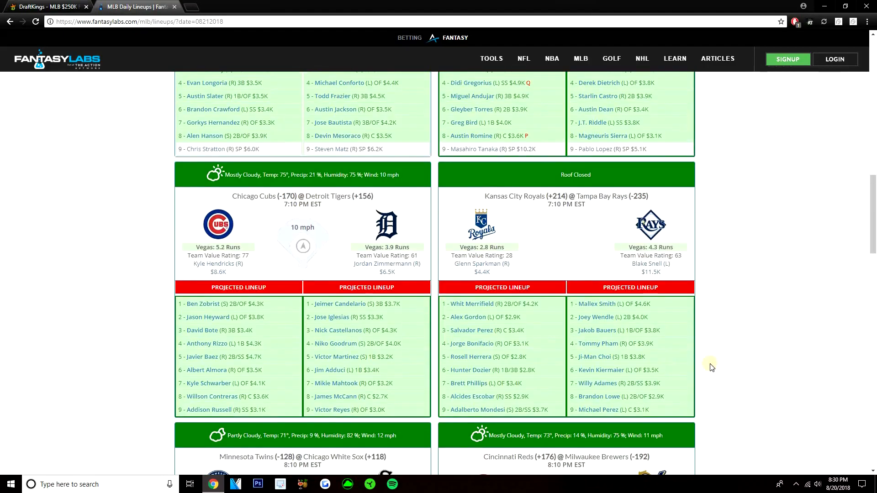
mouse_move(220, 341)
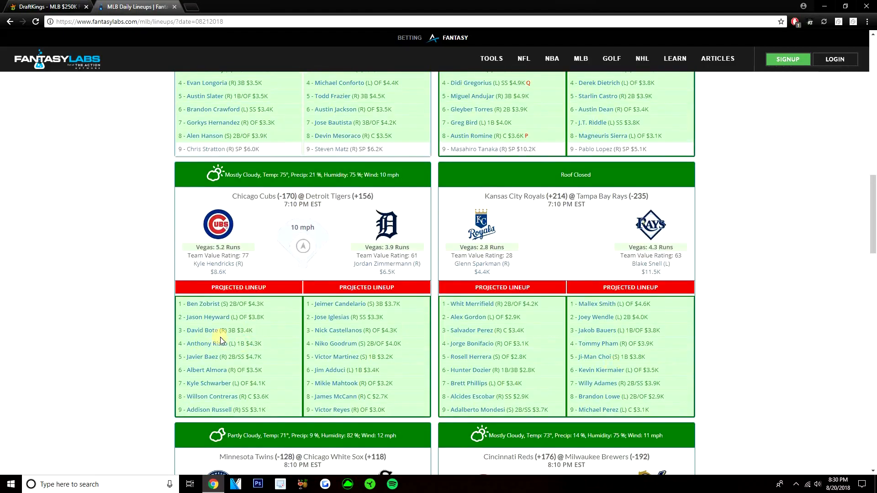
mouse_move(126, 325)
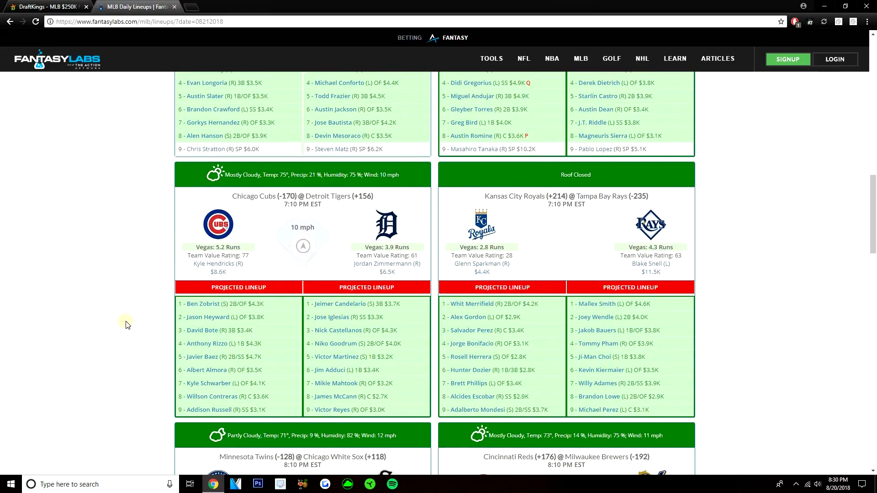
mouse_move(253, 346)
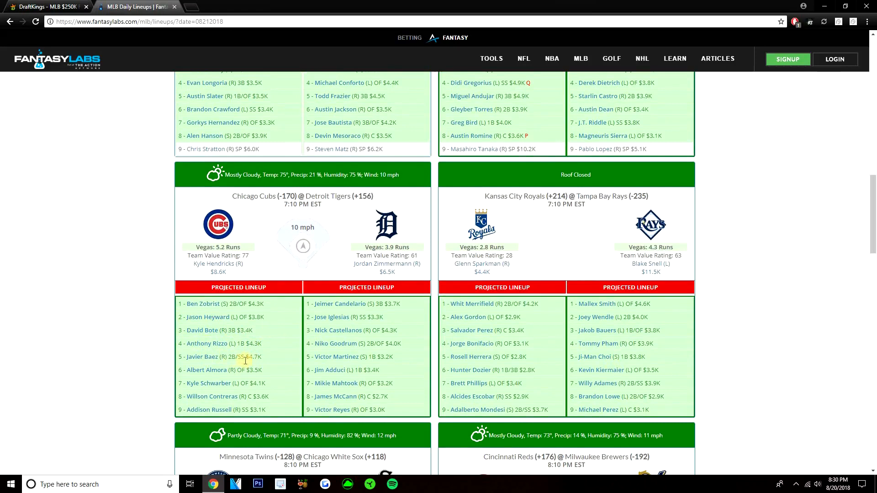
mouse_move(218, 351)
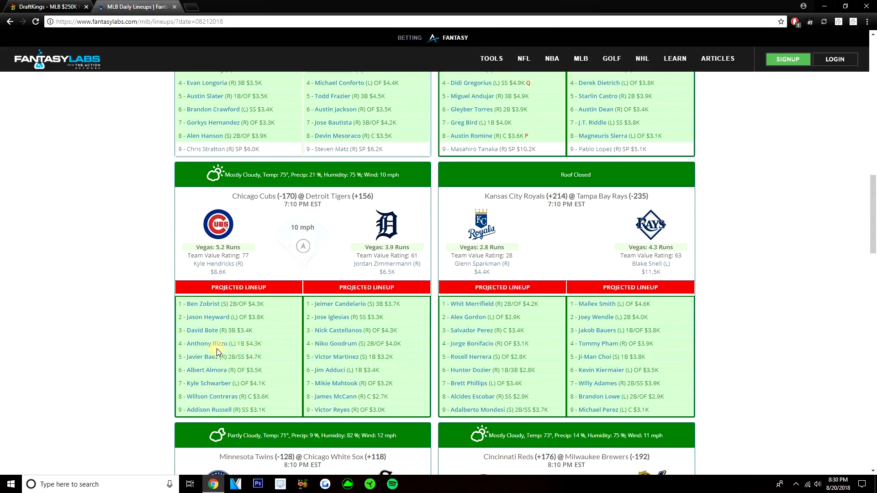
mouse_move(226, 357)
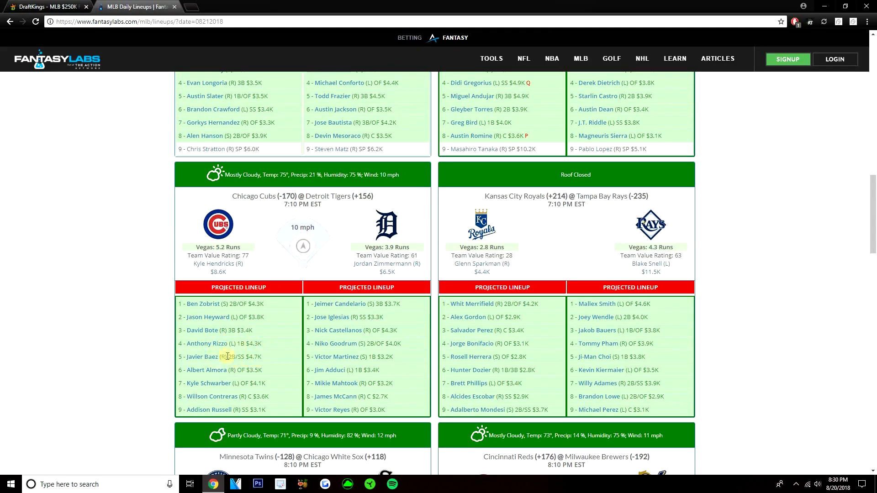
mouse_move(153, 331)
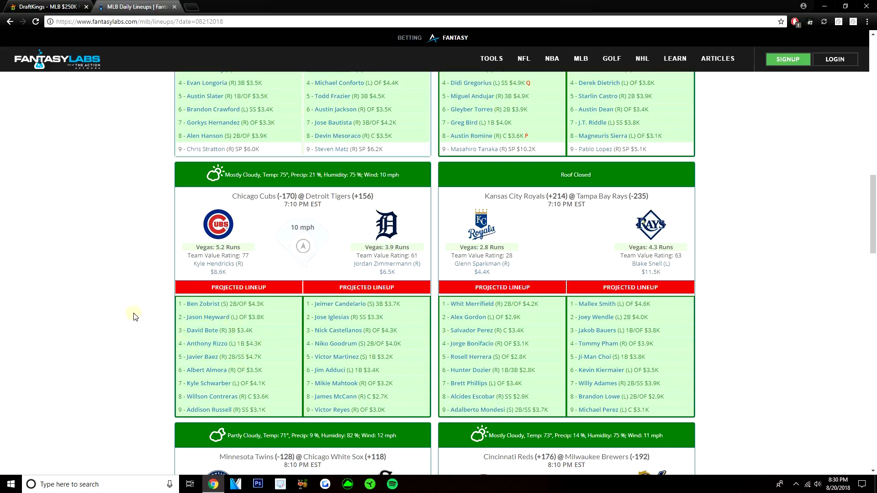
mouse_move(200, 348)
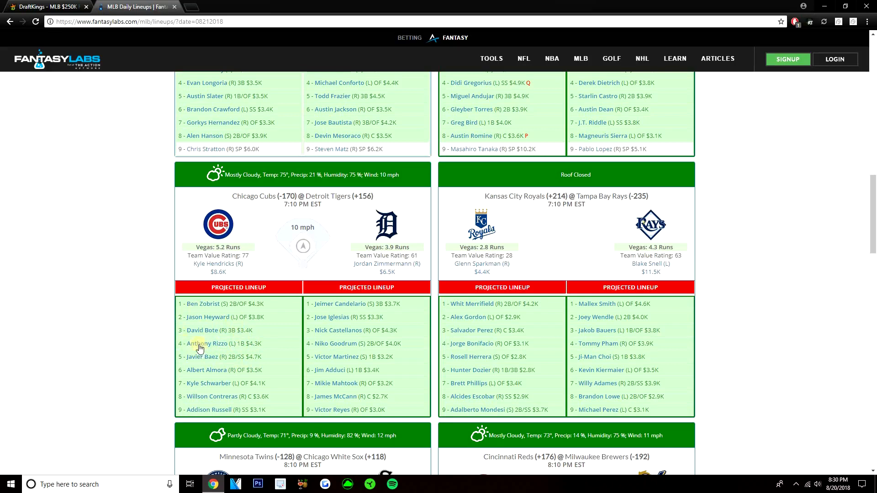
mouse_move(149, 318)
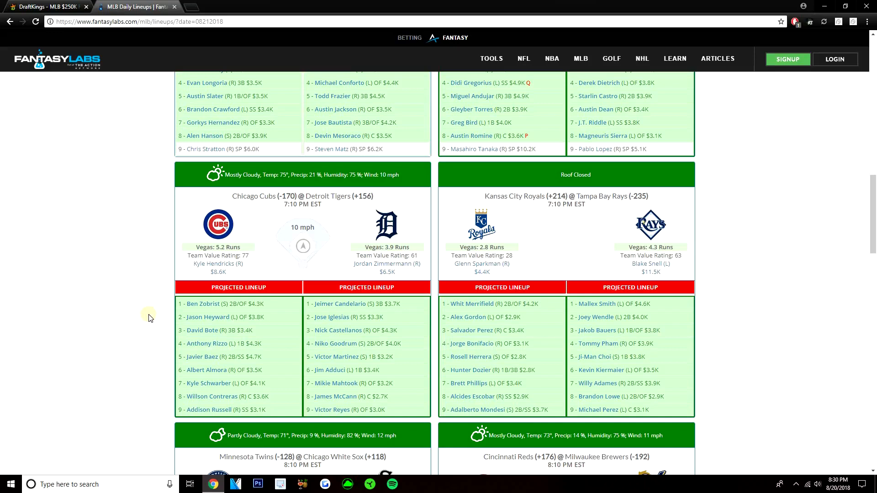
mouse_move(240, 319)
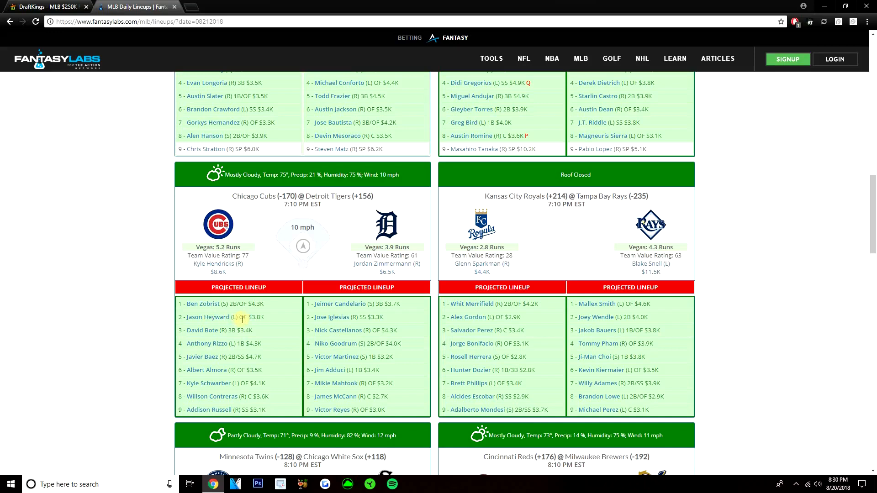
mouse_move(228, 327)
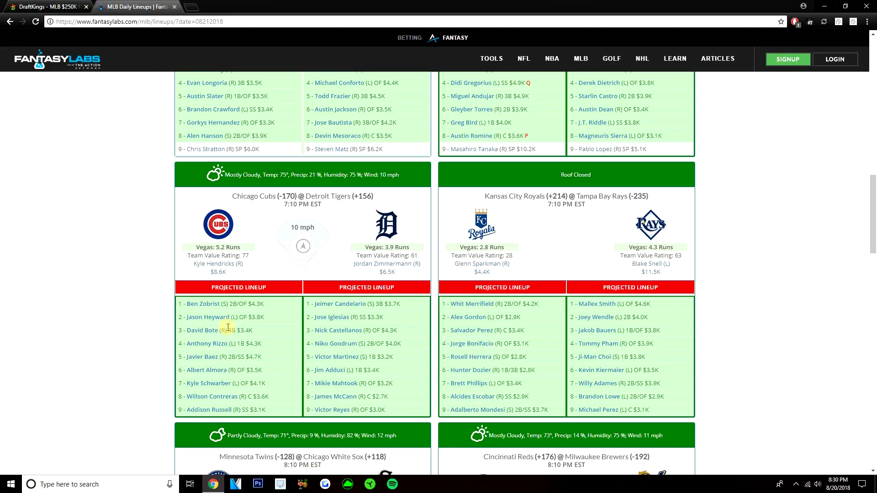
mouse_move(171, 325)
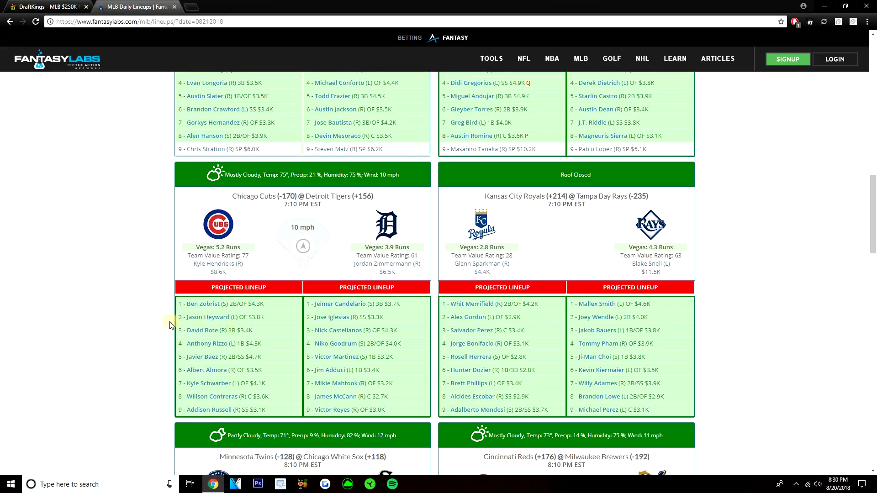
mouse_move(173, 313)
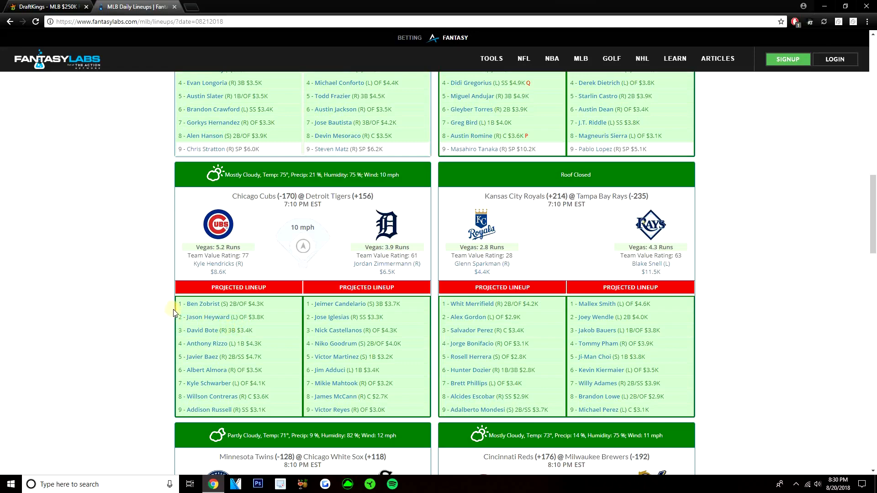
- Scroll up from the Cubs batting order toward the Giants at Mets and Yankees at Marlins cards
scroll(up, 3)
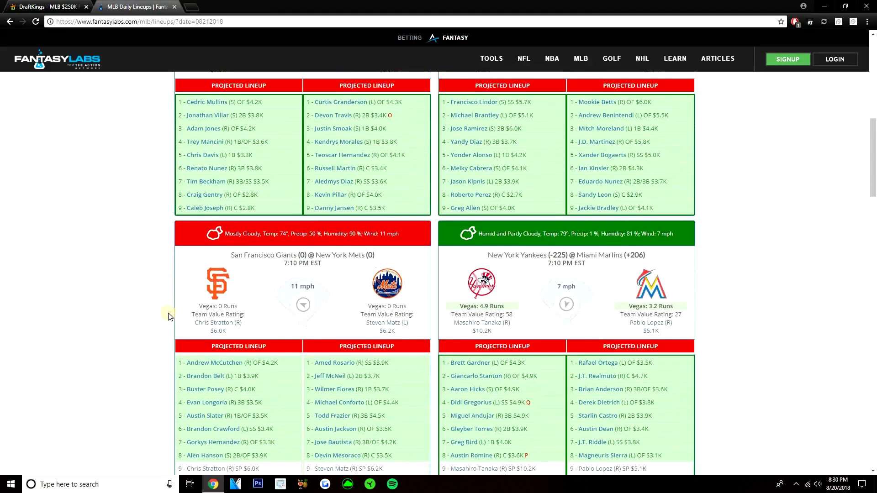
- Skim the remaining lineup cards and return to the DraftKings MLB $250K Rally Cap draft page
scroll(up, 3)
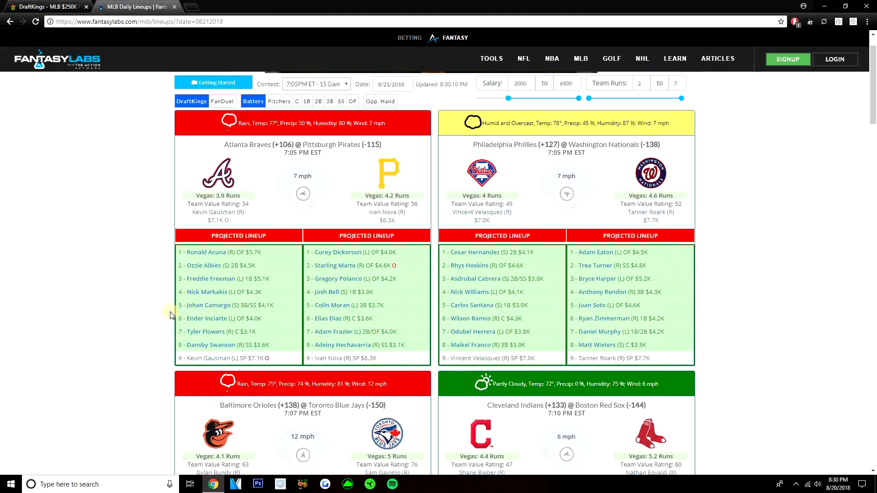
scroll(down, 3)
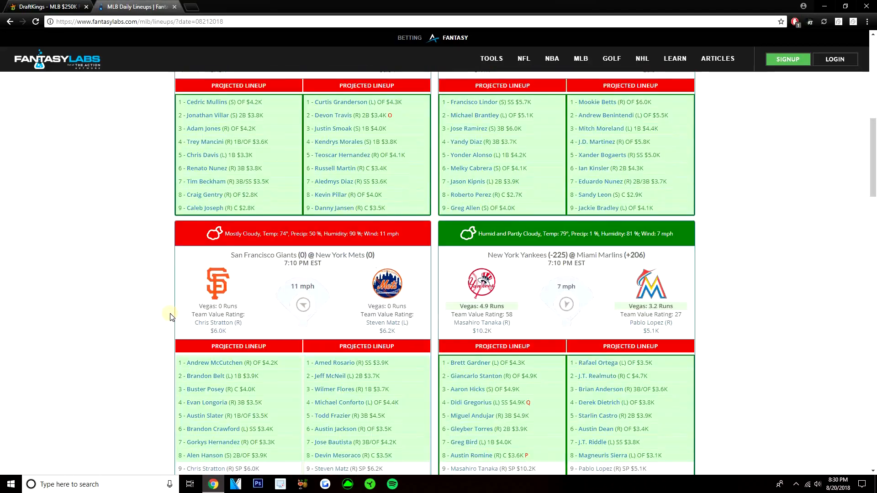
scroll(down, 3)
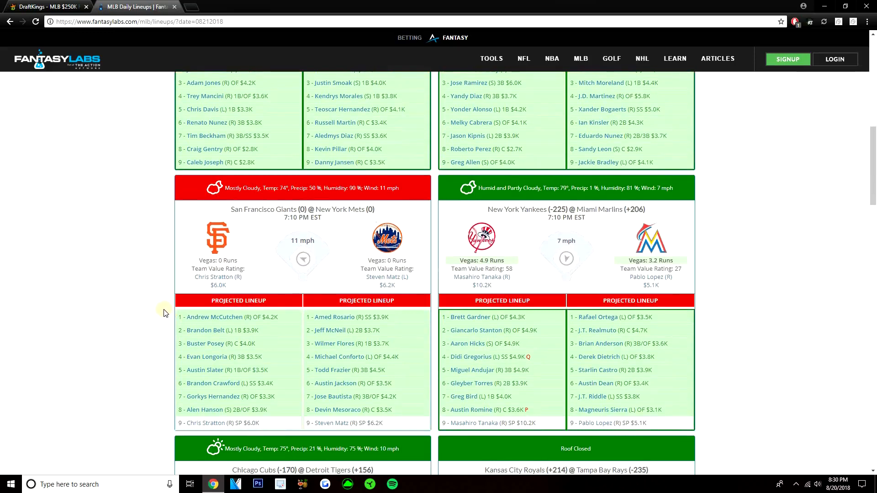
mouse_move(151, 317)
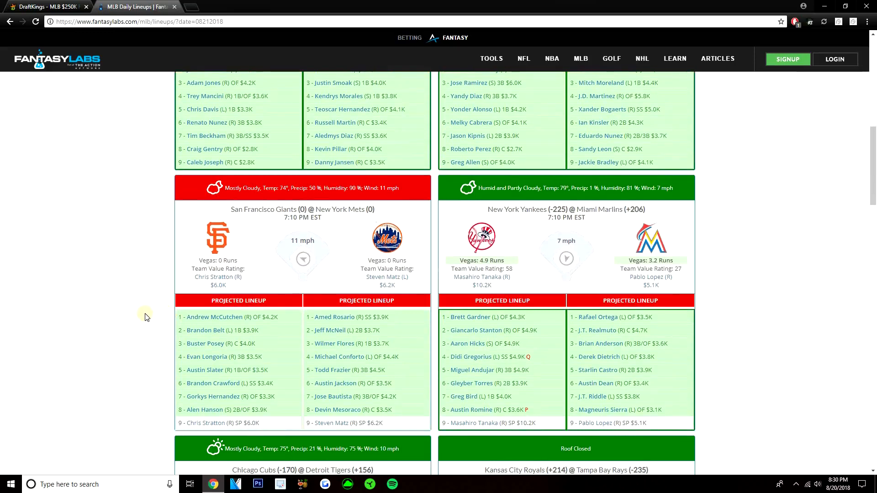
mouse_move(243, 321)
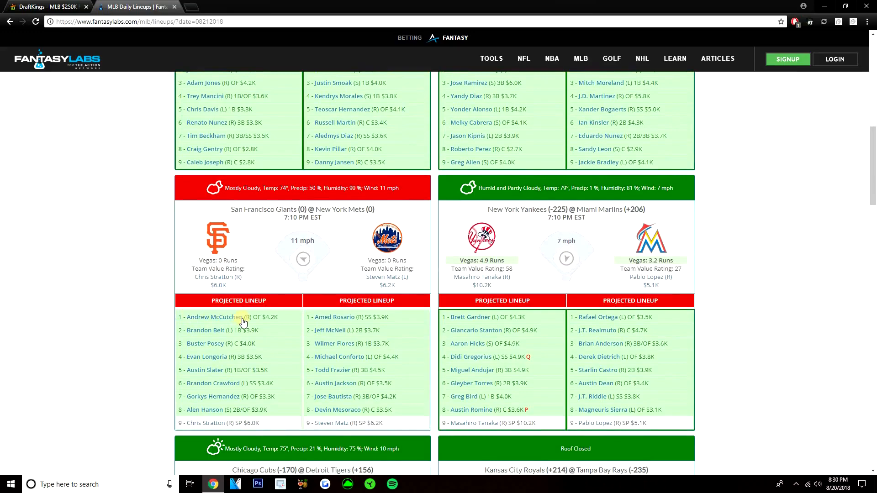
mouse_move(153, 325)
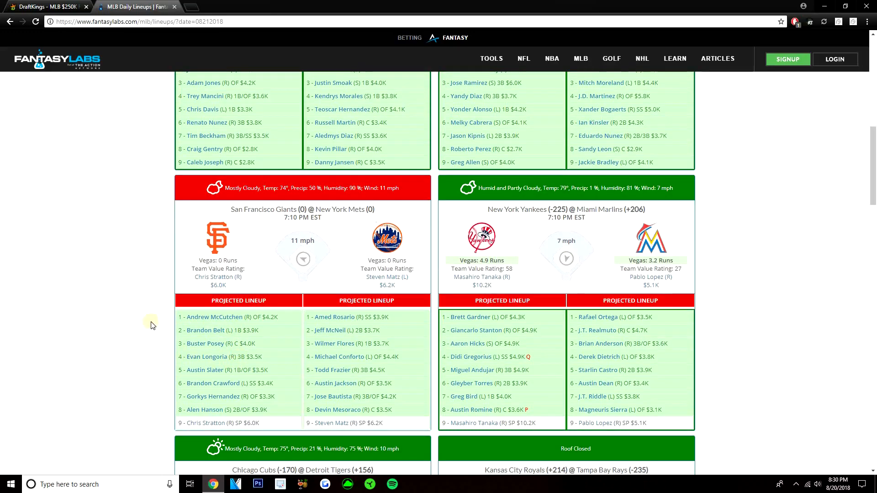
scroll(down, 3)
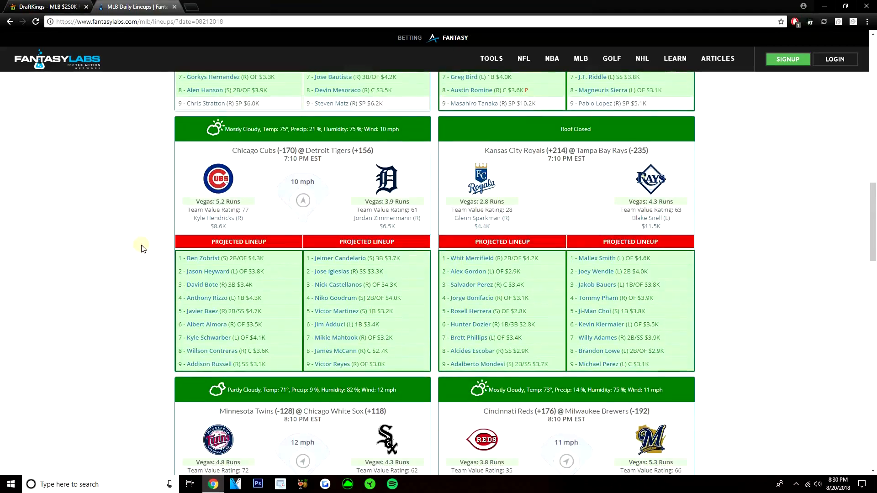
scroll(down, 3)
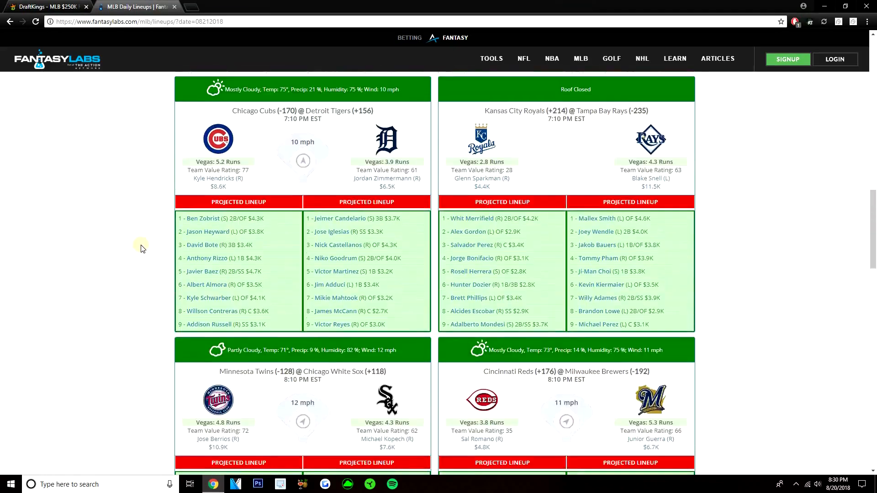
click(48, 7)
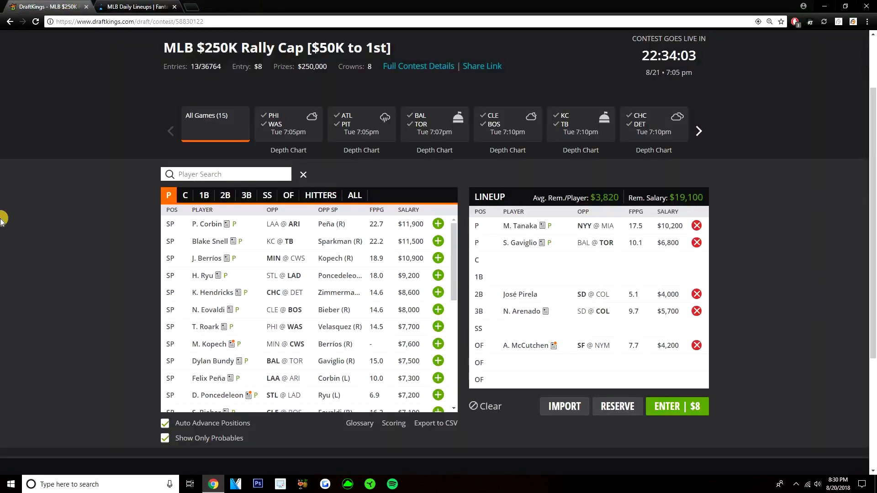